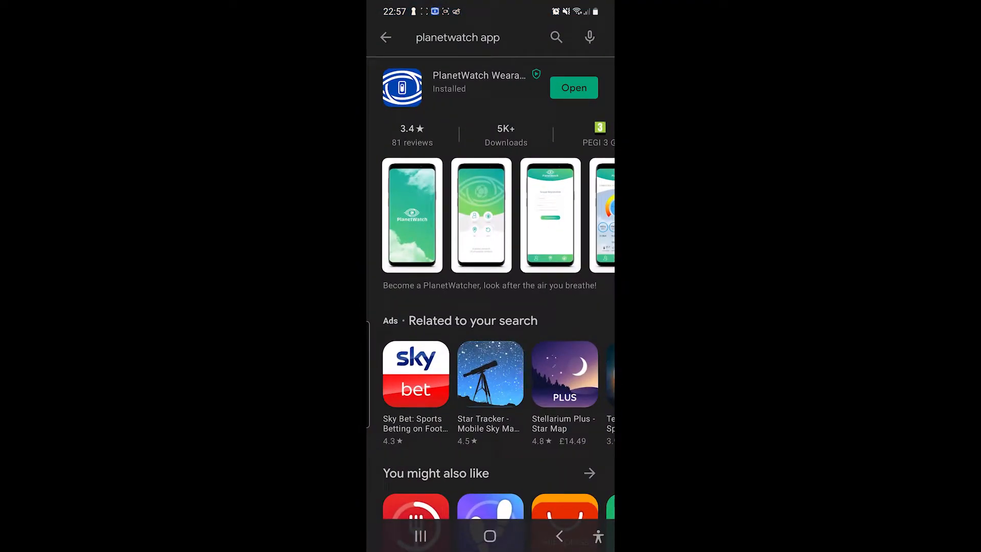
Search Play Store for 'awair element', select Awair Home and install it.
left_click(457, 37)
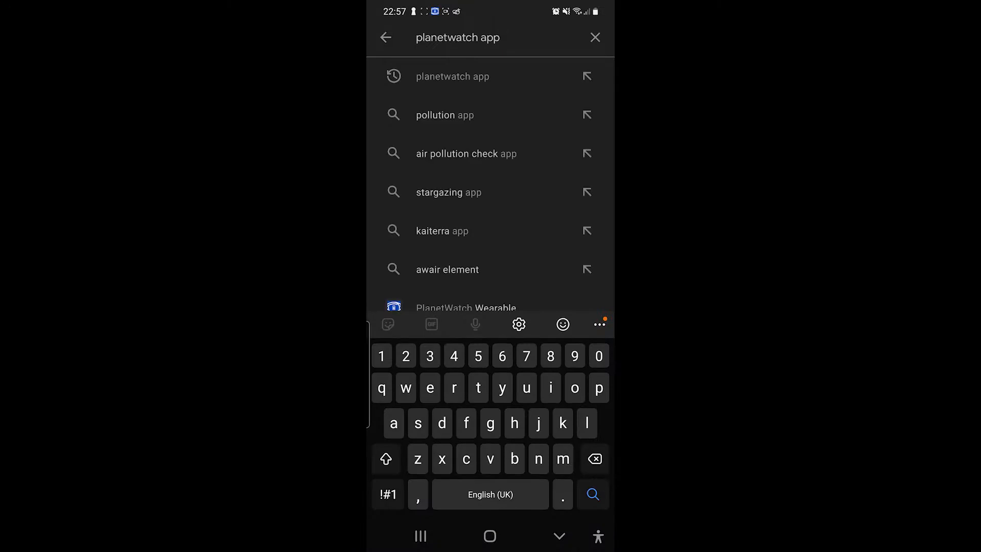
left_click(394, 423)
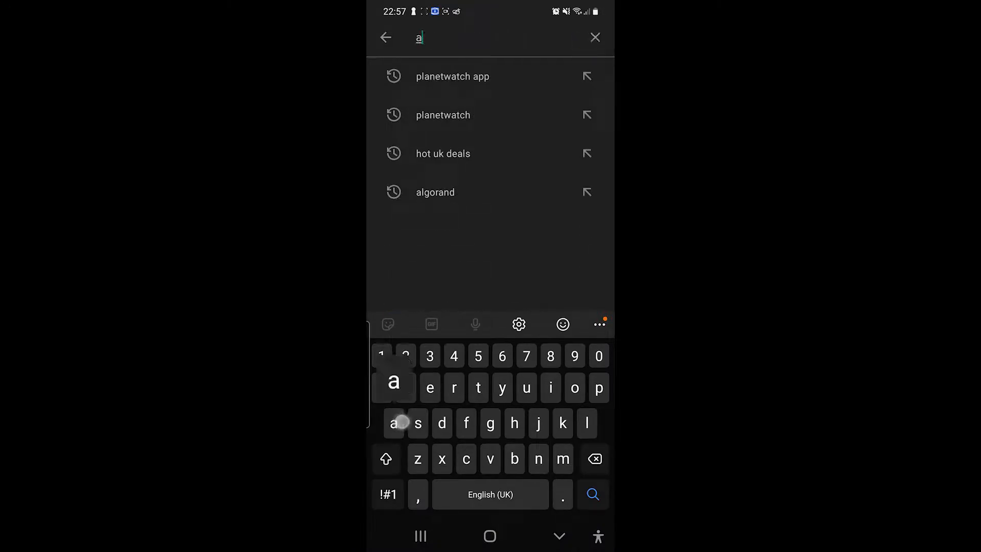
type("wair")
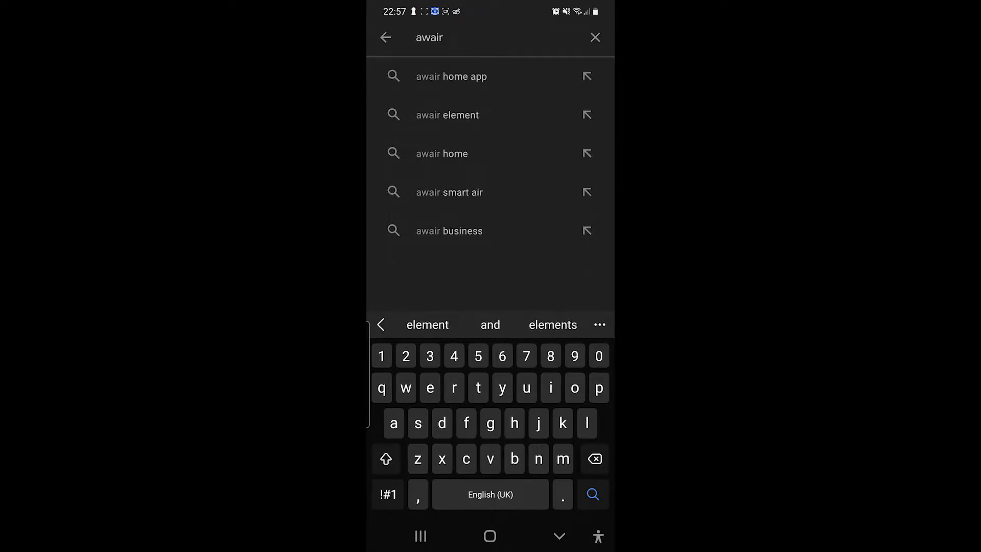
left_click(446, 115)
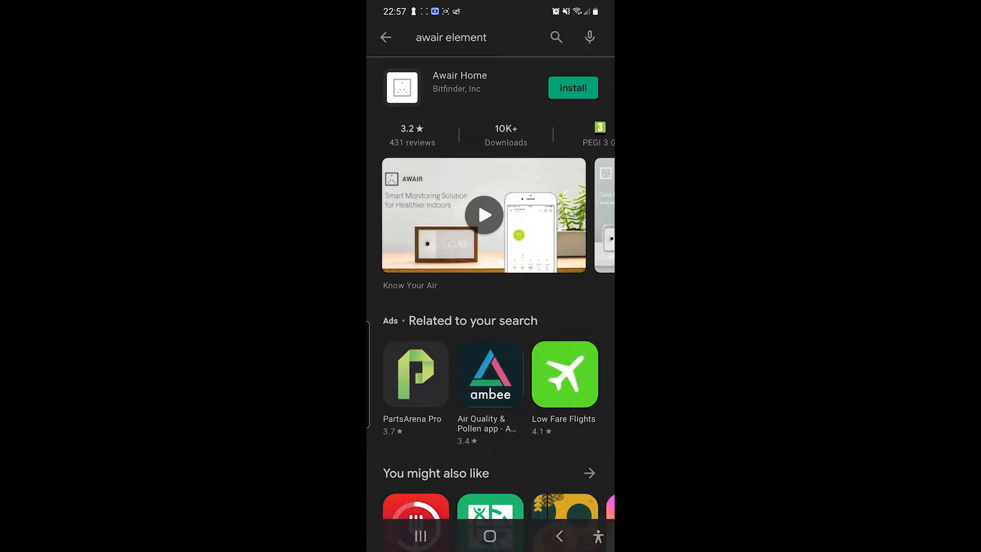
left_click(460, 82)
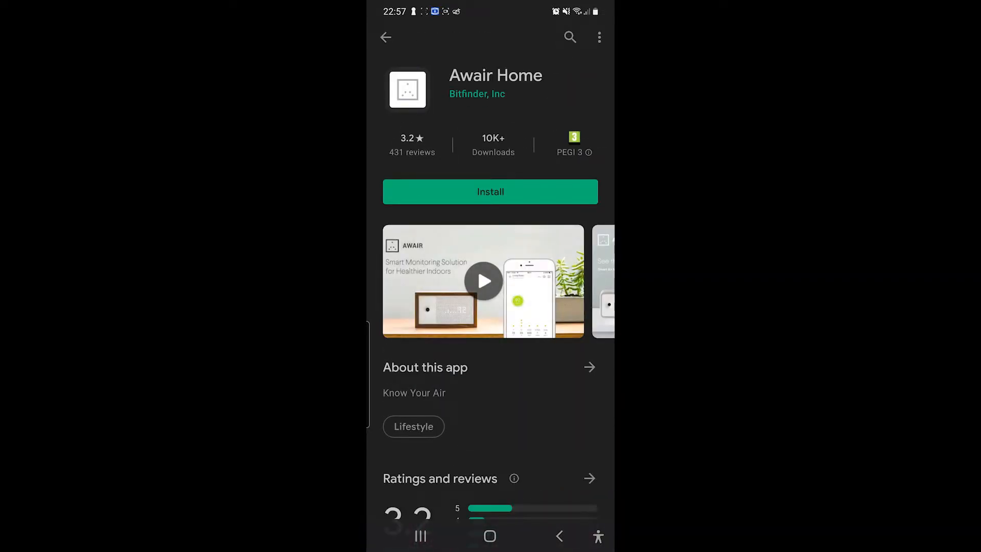
left_click(490, 192)
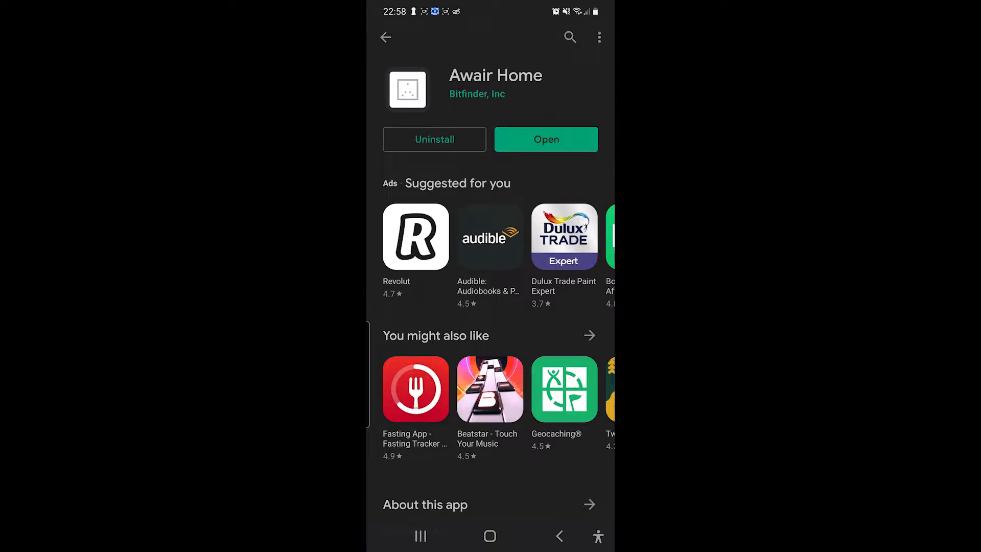
Launch Awair Home, swipe through the intro slides and continue to Sign up.
left_click(546, 139)
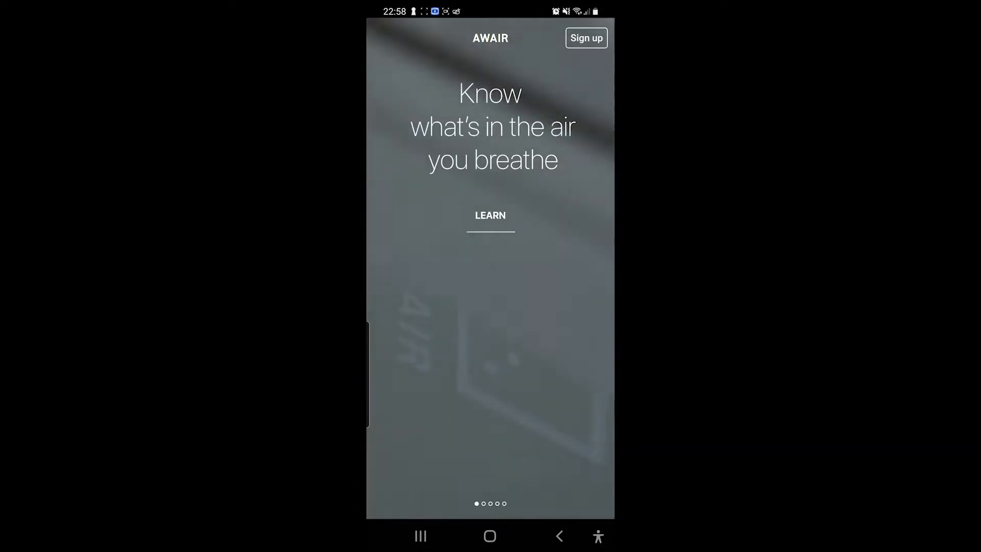
scroll("left", 3)
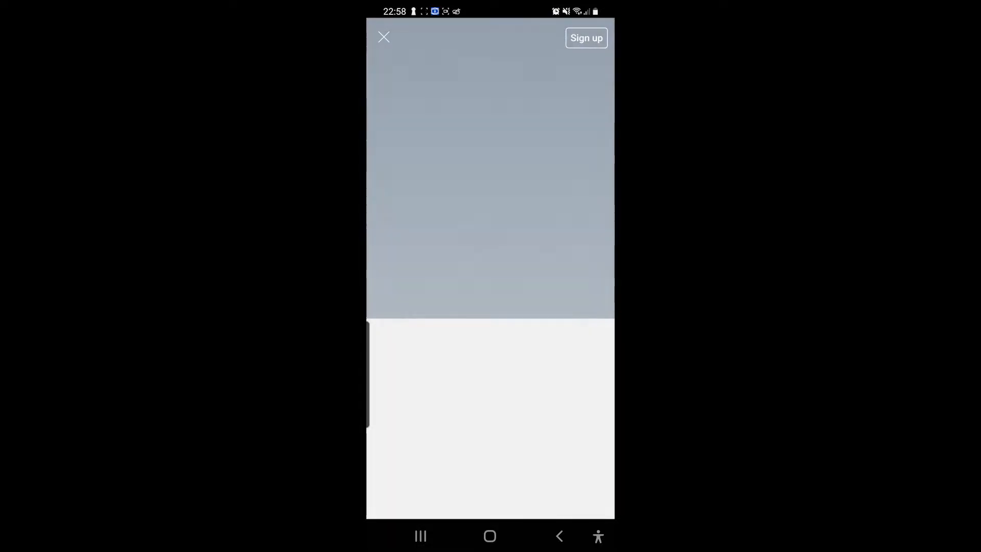
left_click(383, 38)
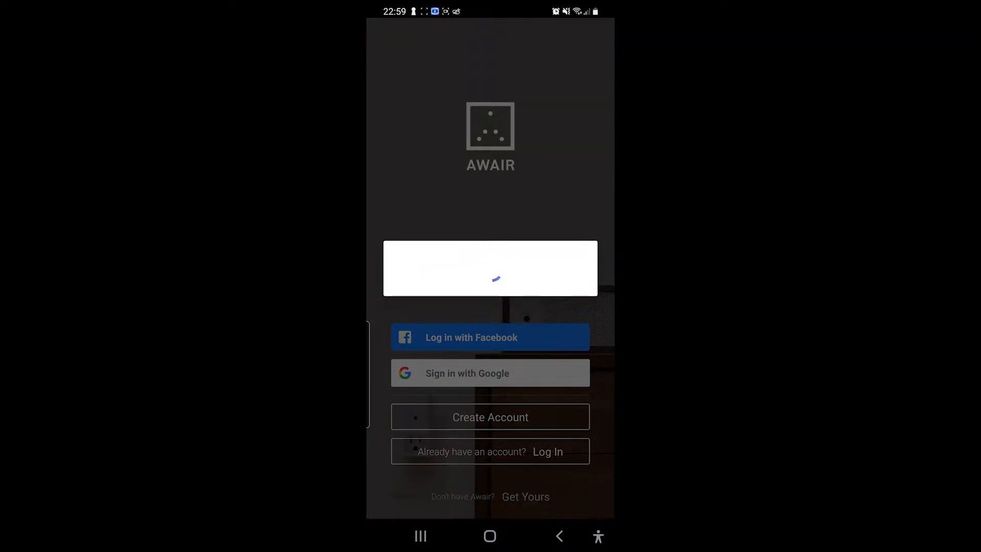
Sign in with the Google account and dismiss the Awair Widgets update notice.
left_click(490, 373)
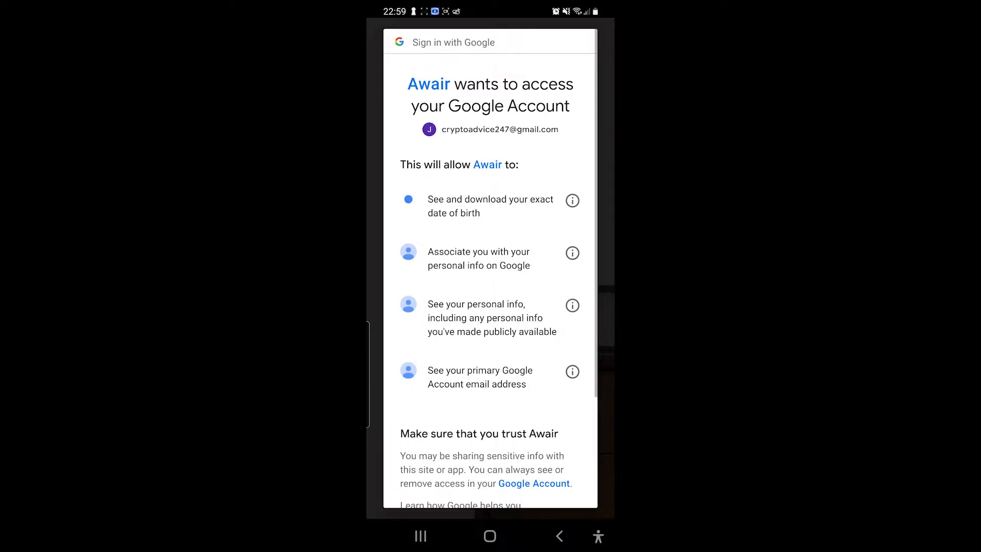
scroll("down", 3)
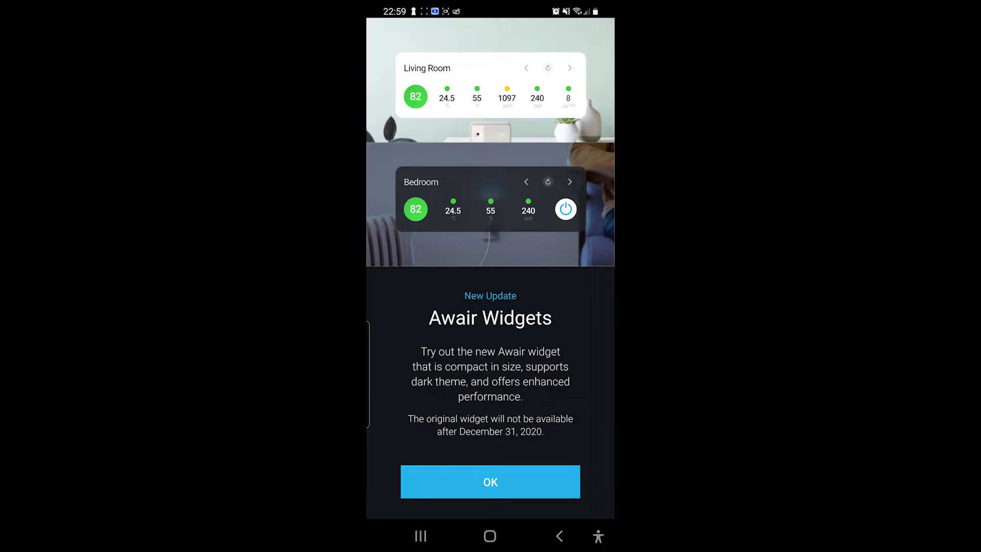
left_click(490, 482)
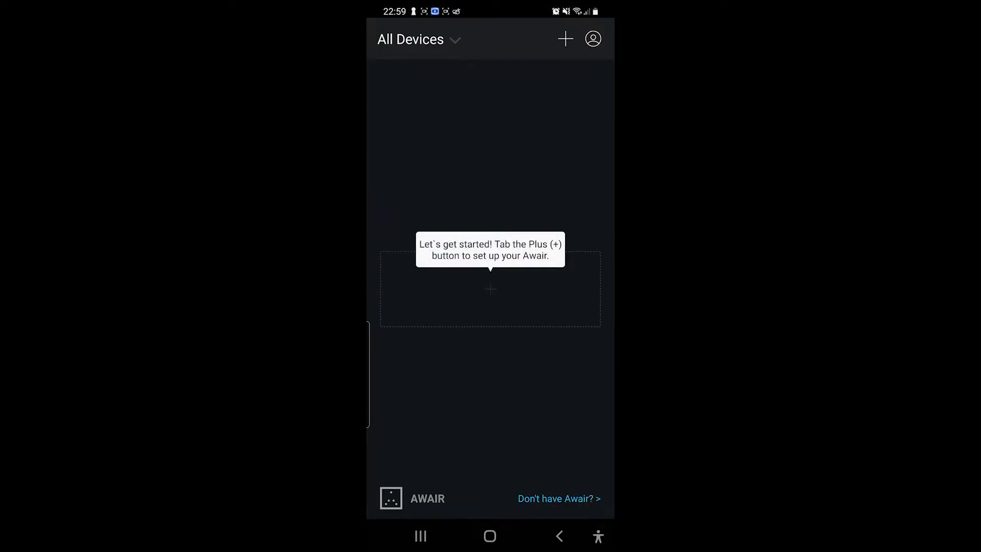
Start adding a new Awair device and allow Bluetooth and while-using-app location access.
left_click(564, 39)
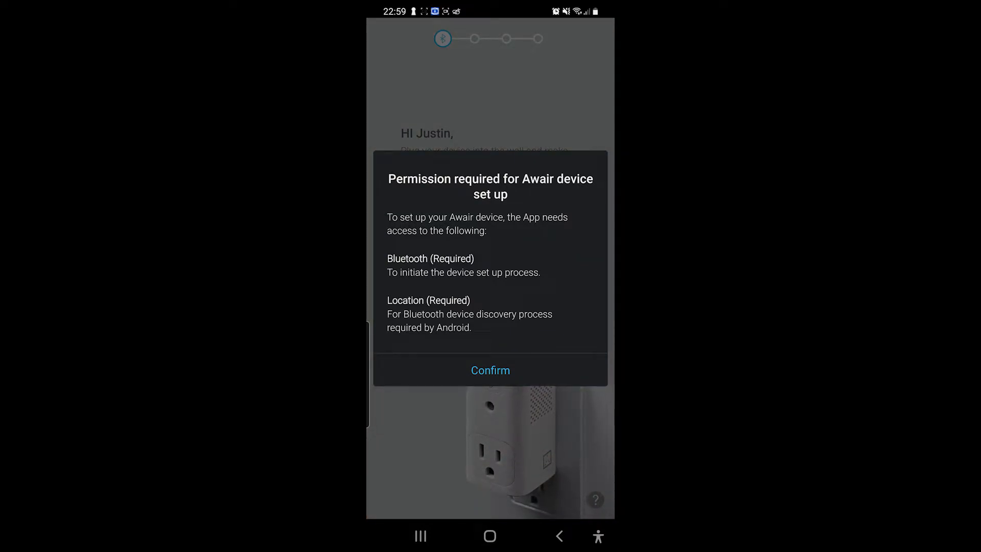
left_click(491, 371)
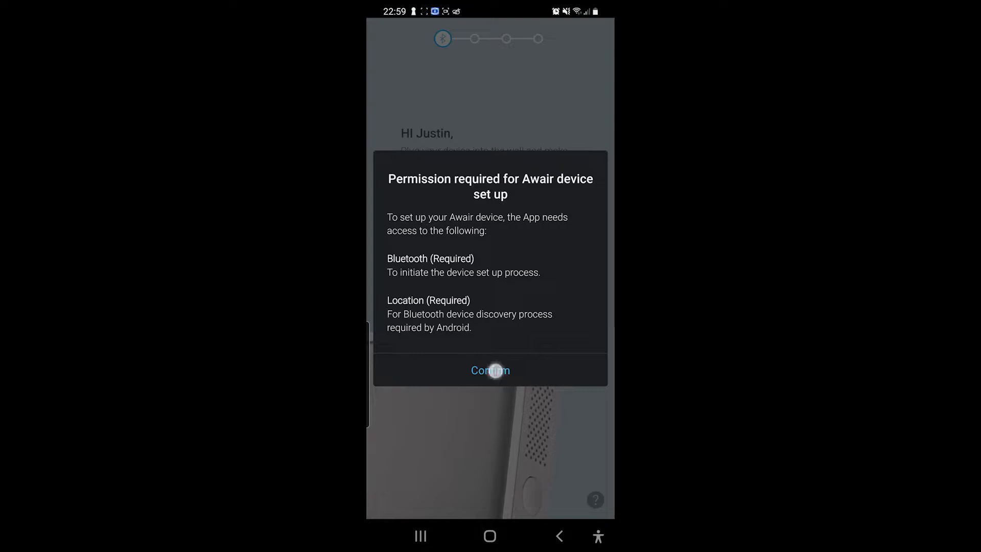
left_click(491, 370)
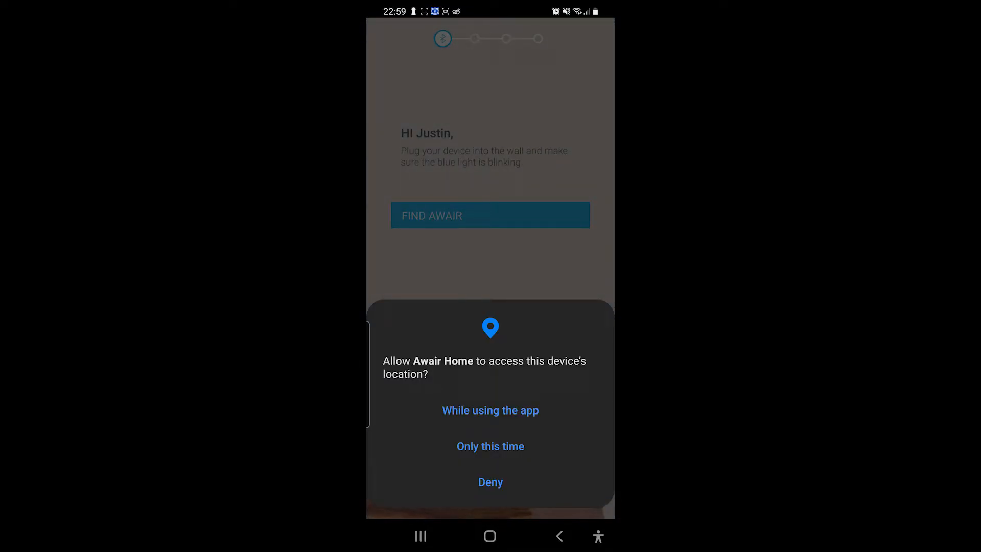
left_click(490, 411)
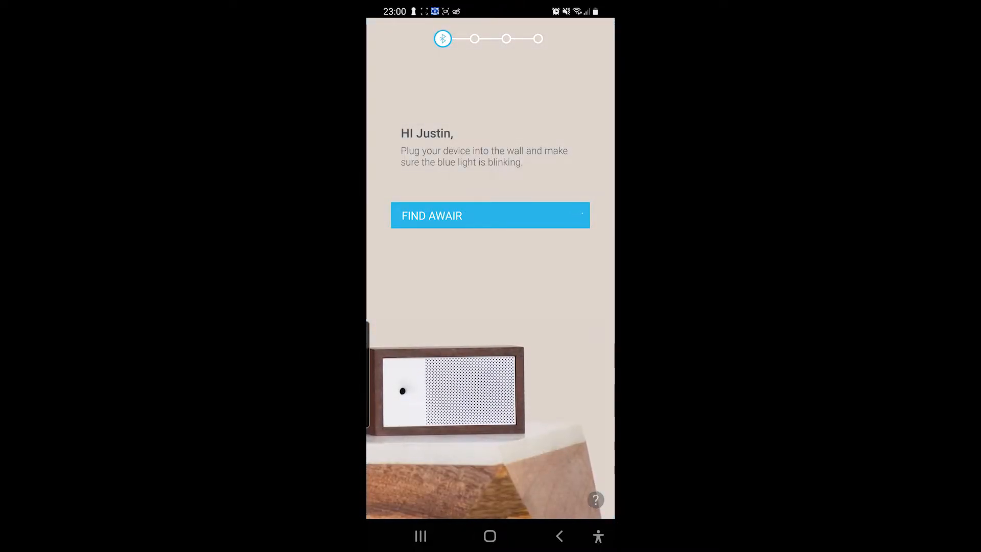
Run FIND AWAIR until the plugged-in sensor is detected.
left_click(489, 216)
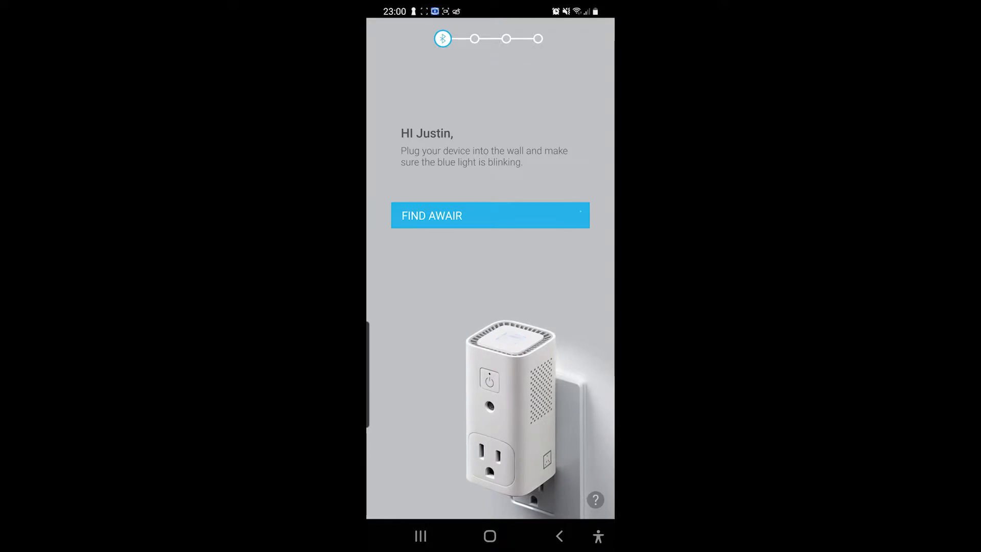
left_click(490, 216)
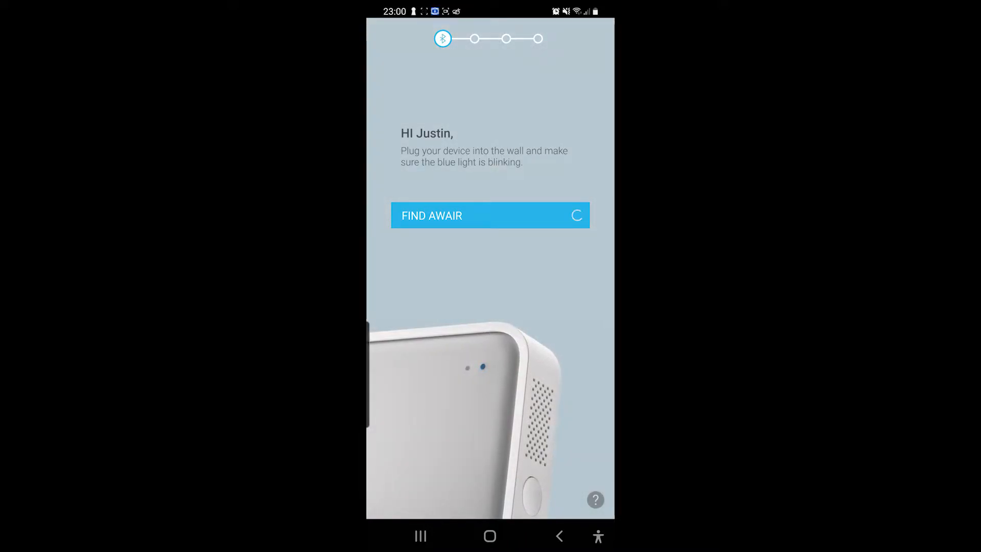
left_click(489, 216)
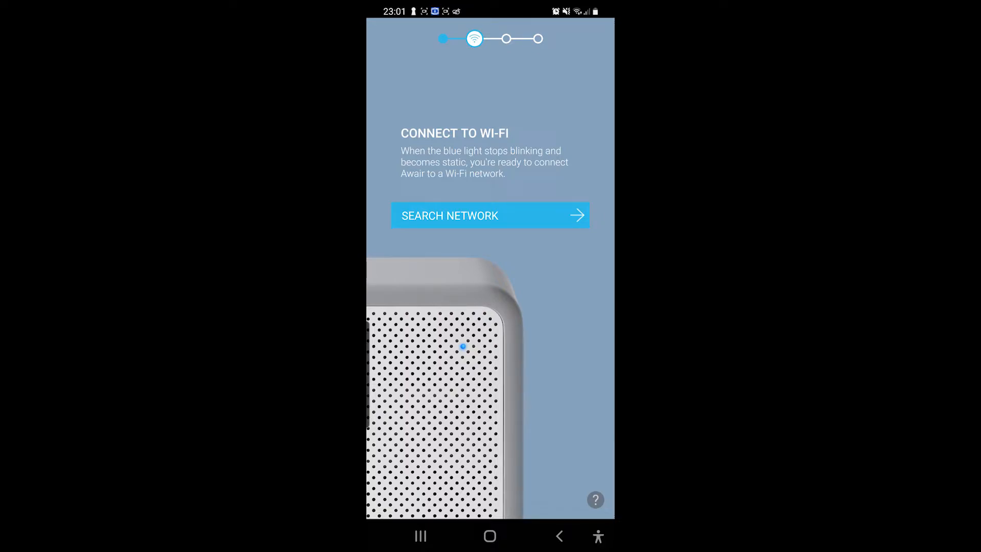
Search networks, select TheHillsHaveWifi and enter its password to join.
left_click(490, 214)
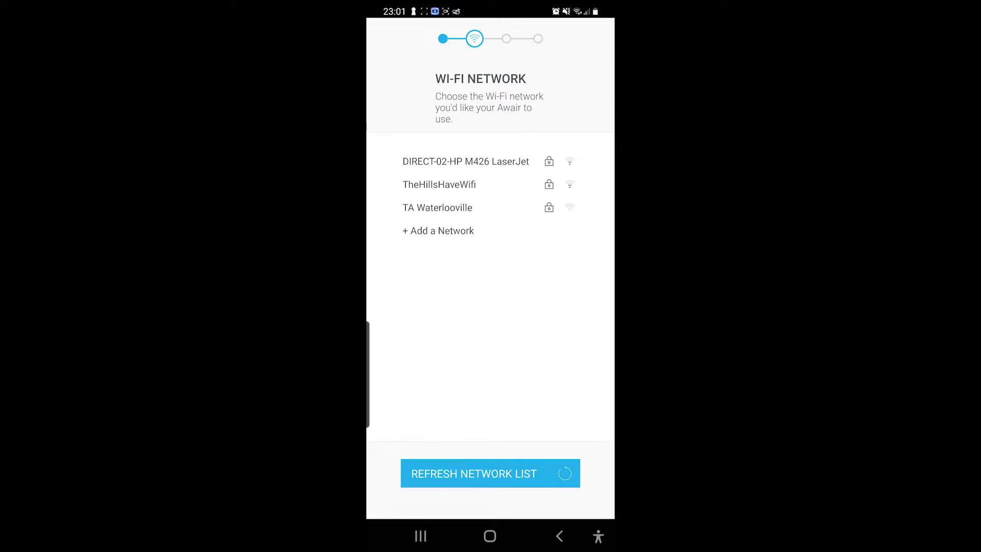
left_click(439, 184)
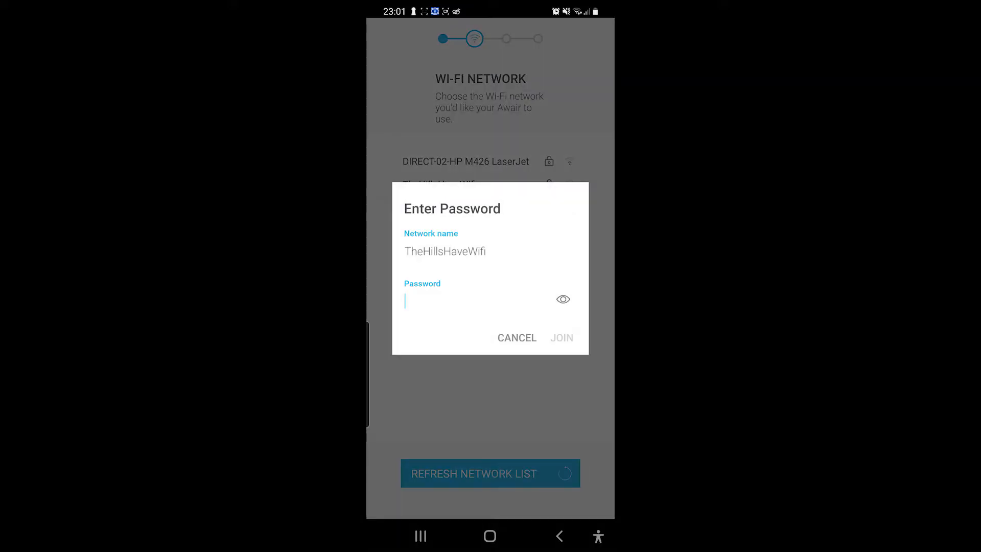
left_click(470, 300)
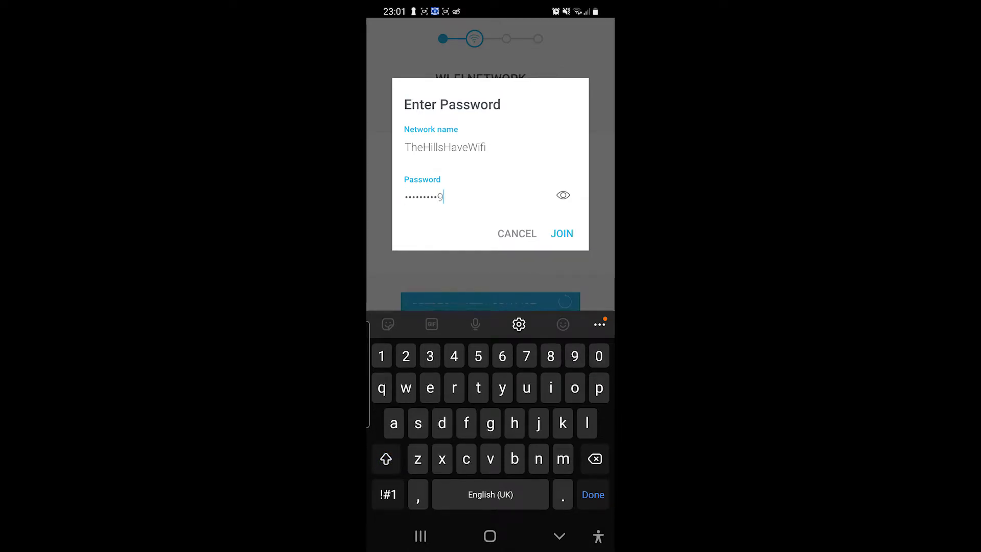
left_click(388, 494)
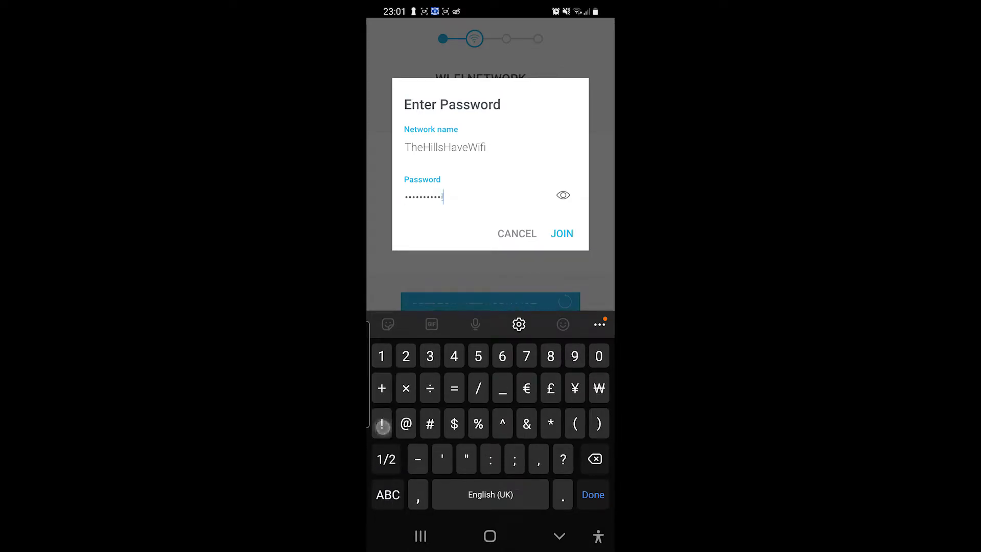
left_click(562, 233)
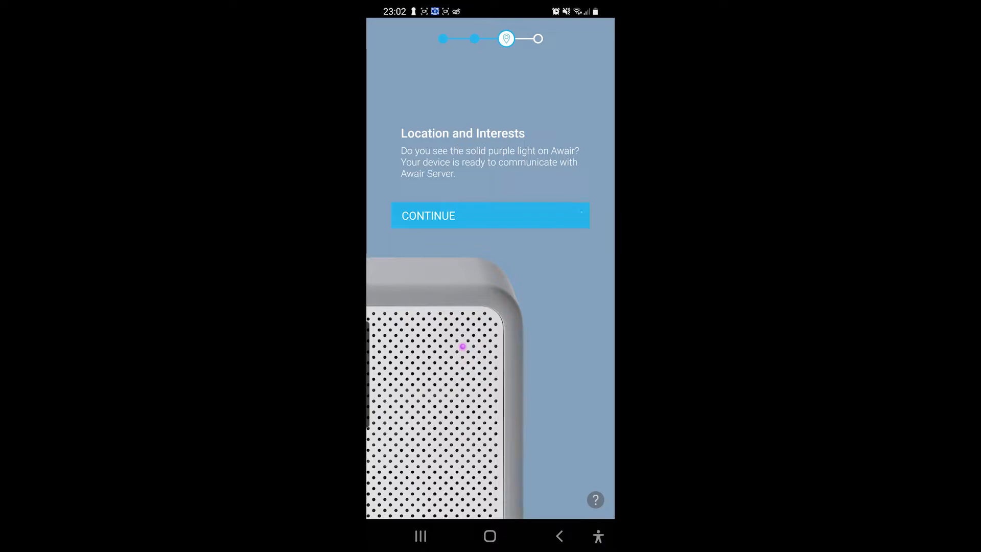
Name the Awair device Justin's Bedroom and continue to the Interests step.
left_click(491, 216)
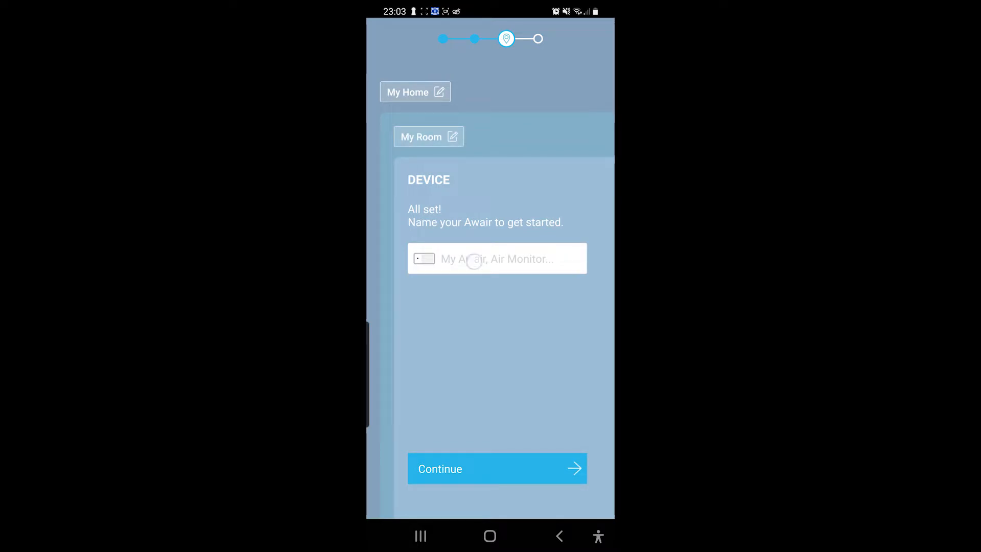
left_click(497, 258)
type("Jus")
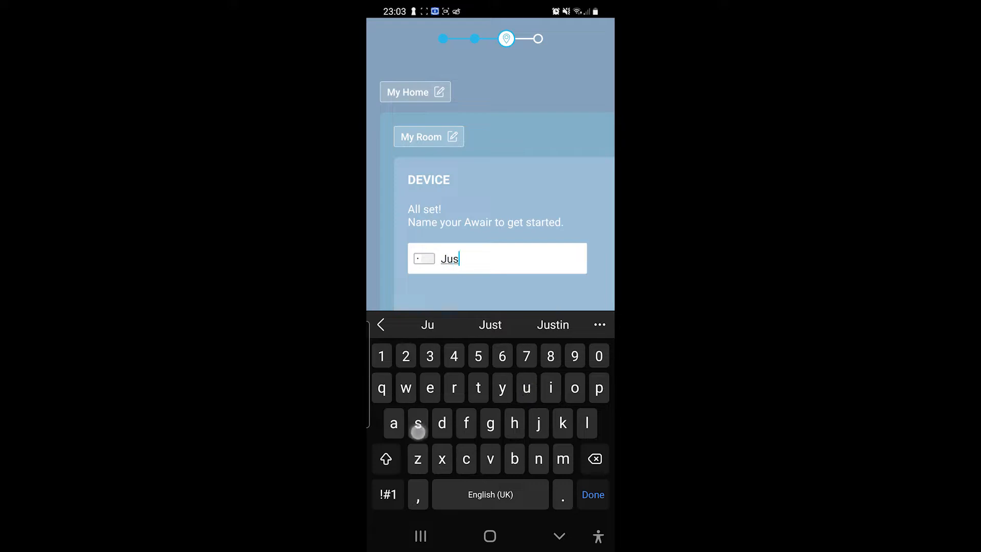
type("tins")
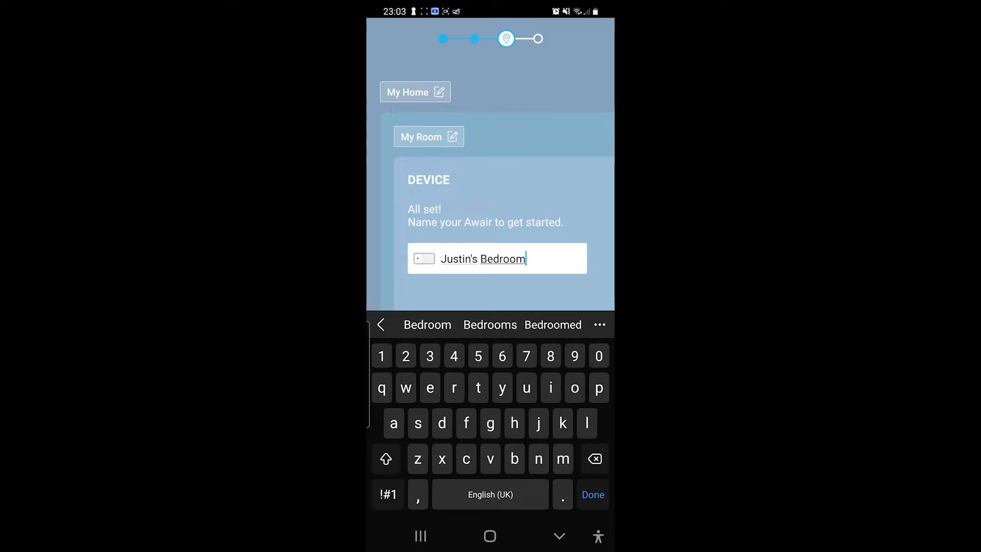
left_click(592, 494)
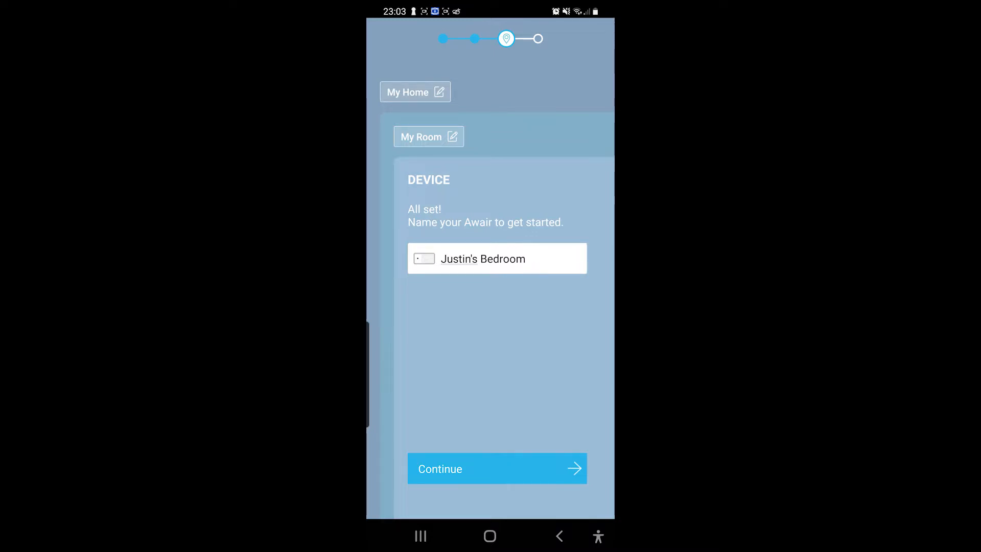
left_click(496, 468)
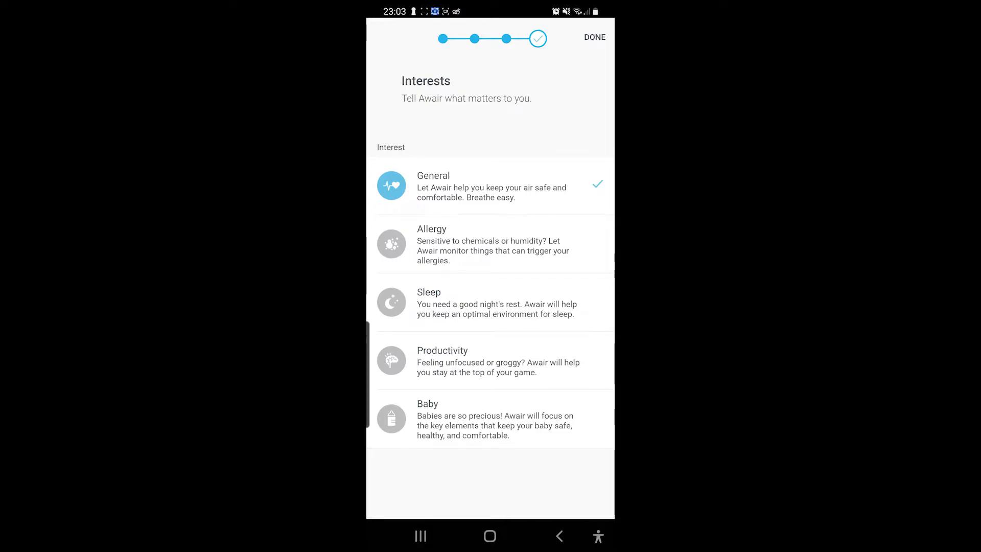
Finish setup with the General interest checked via DONE.
left_click(595, 37)
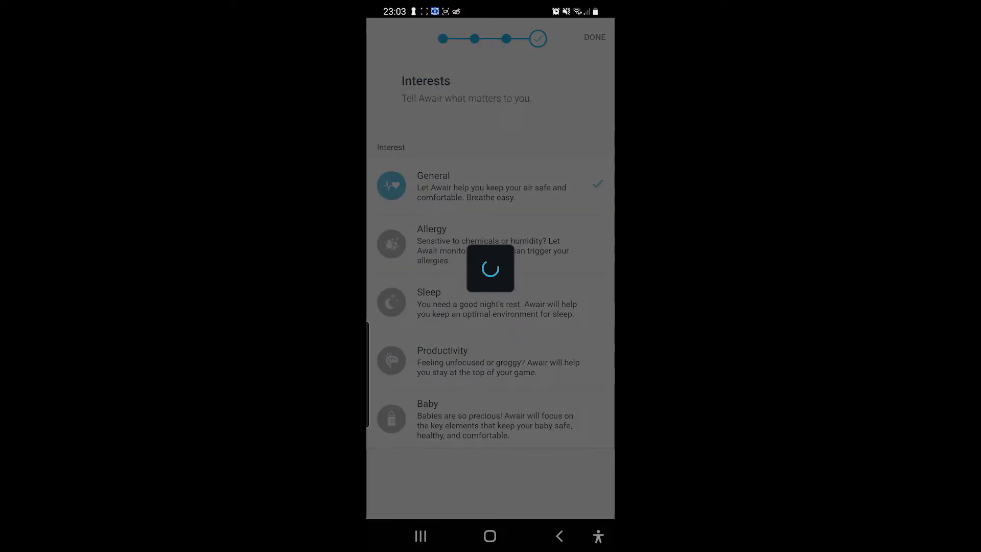
left_click(595, 37)
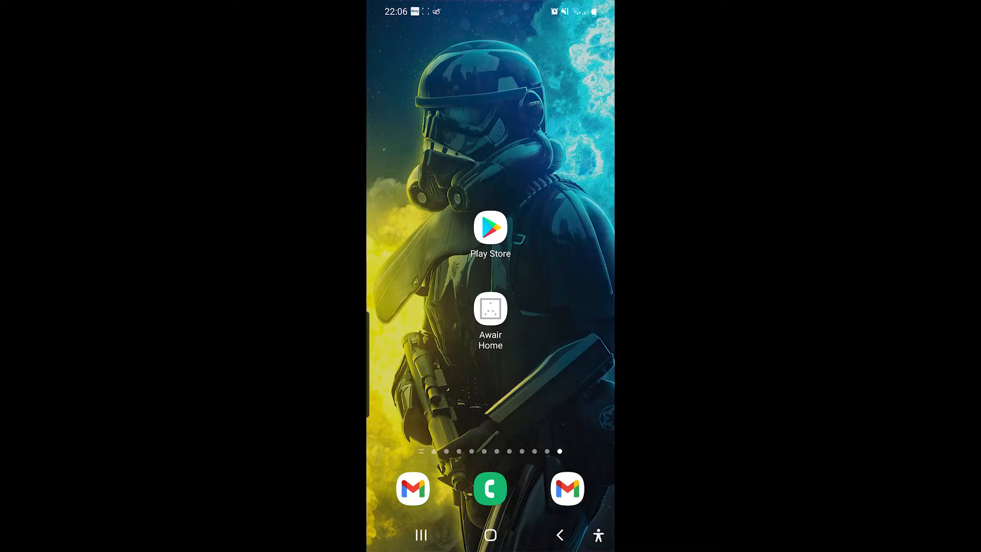
Run the recent 'planetwatch' search in Play Store and scroll the results.
left_click(491, 228)
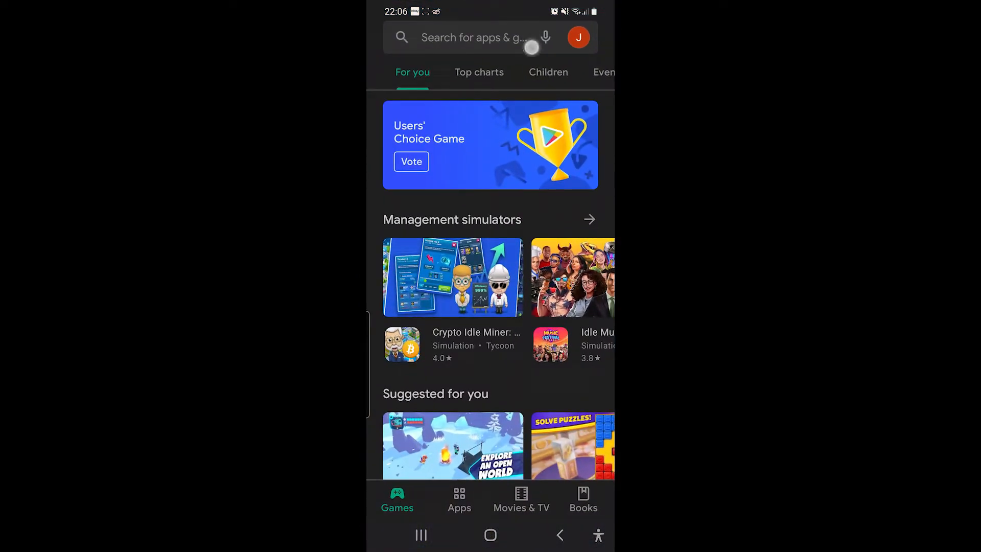
left_click(475, 37)
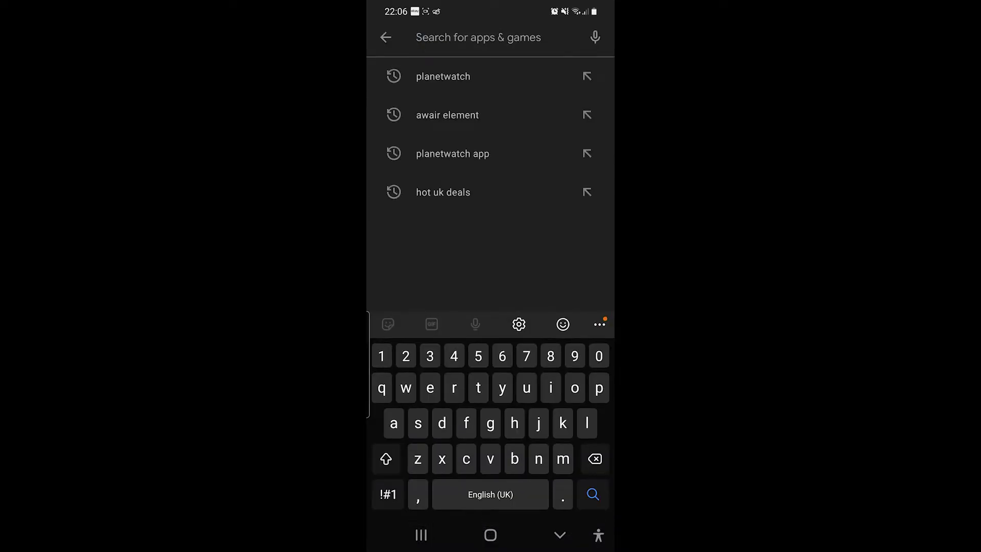
left_click(442, 75)
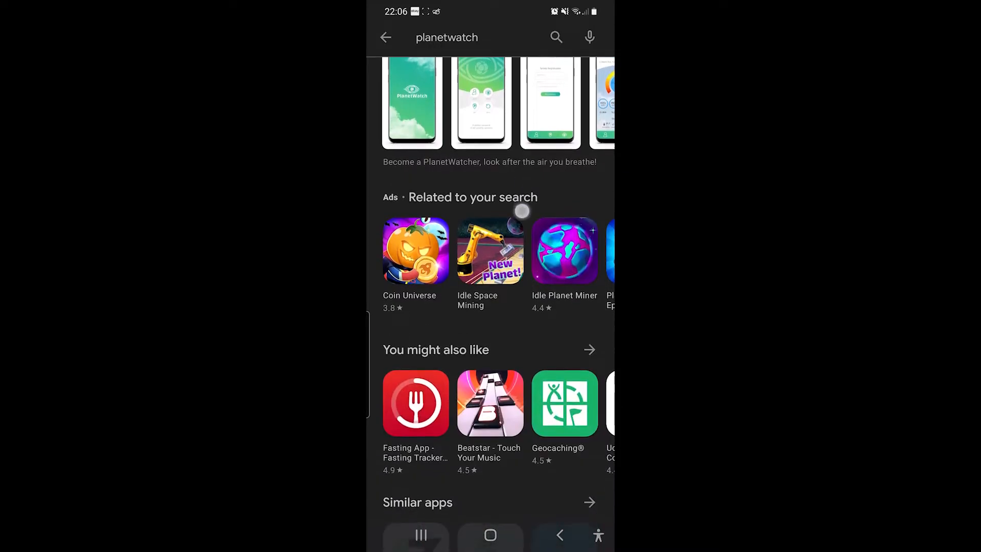
scroll("up", 3)
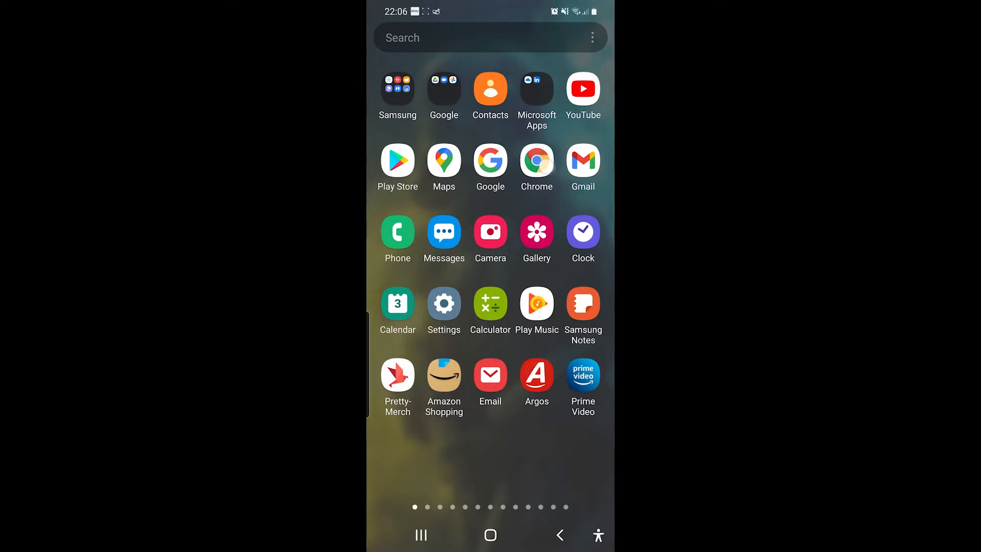
Browse planetwatch.io in Chrome to the Buy > Sensors page and scroll to the Element.
left_click(536, 159)
type("planetwatch.")
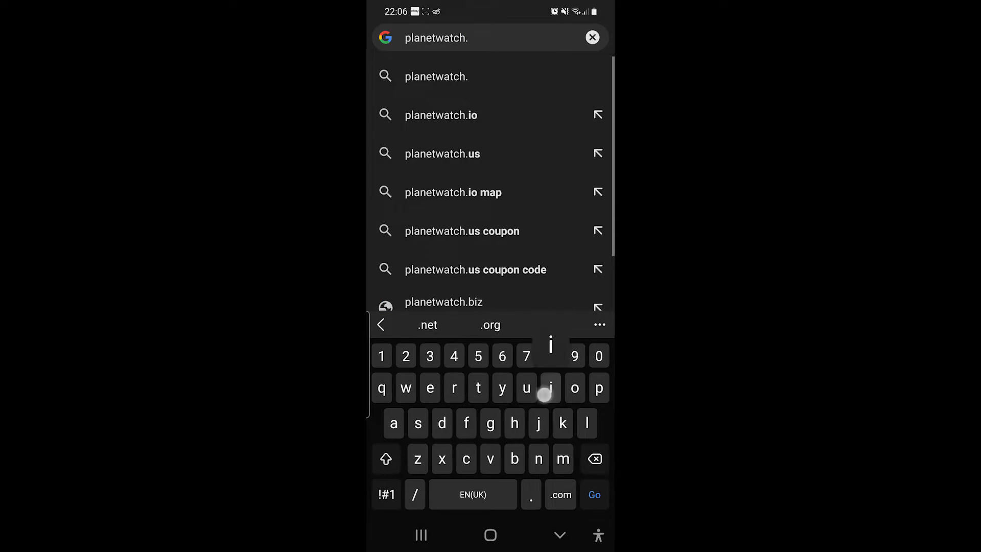
left_click(441, 114)
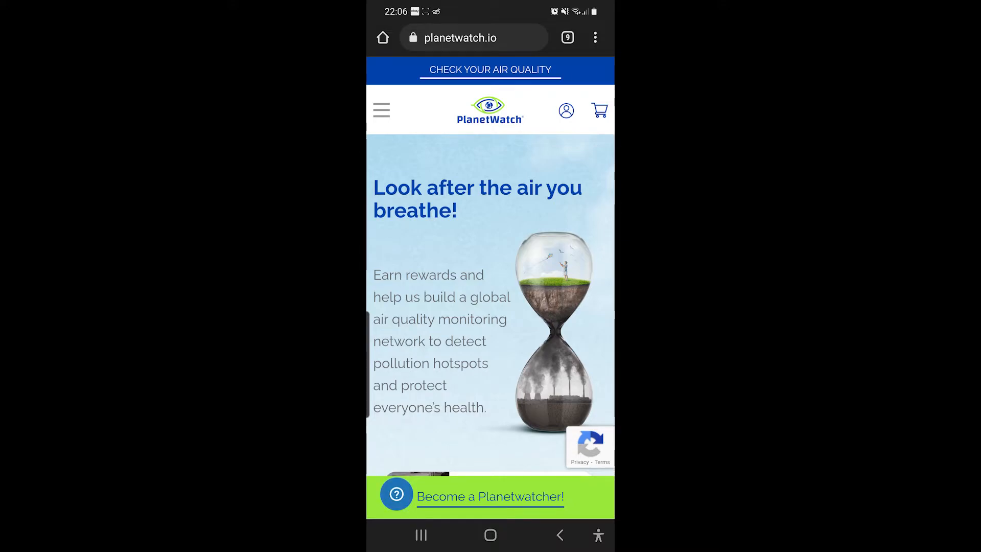
left_click(381, 111)
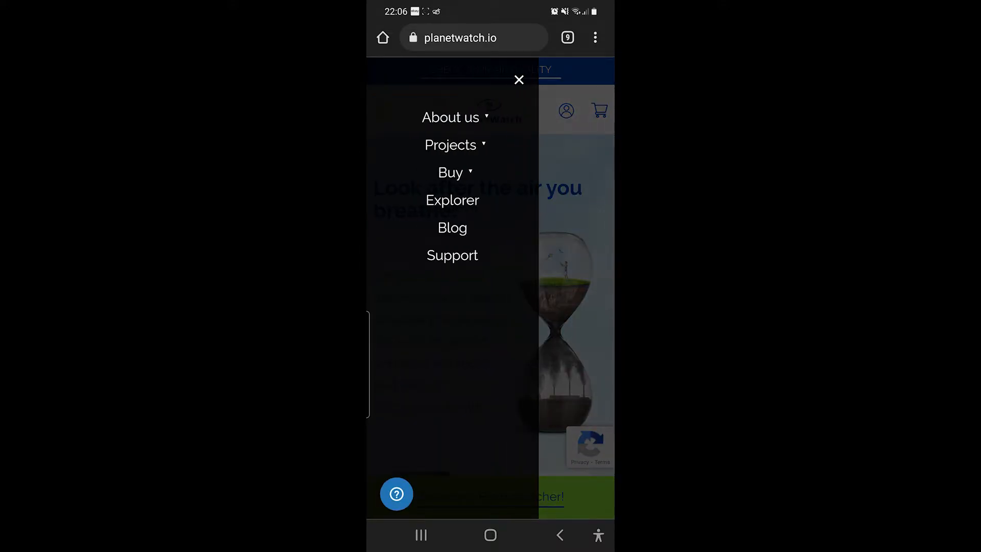
left_click(450, 172)
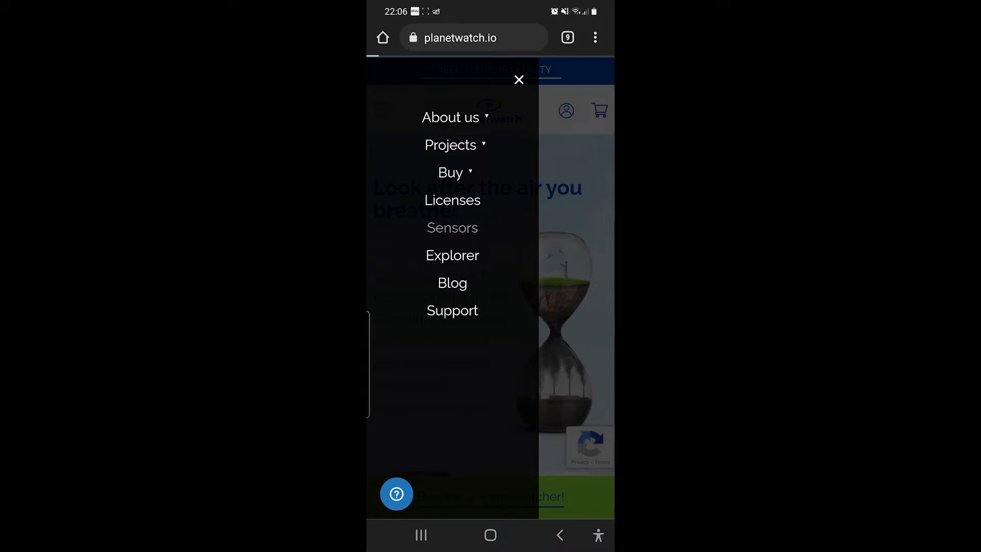
left_click(451, 227)
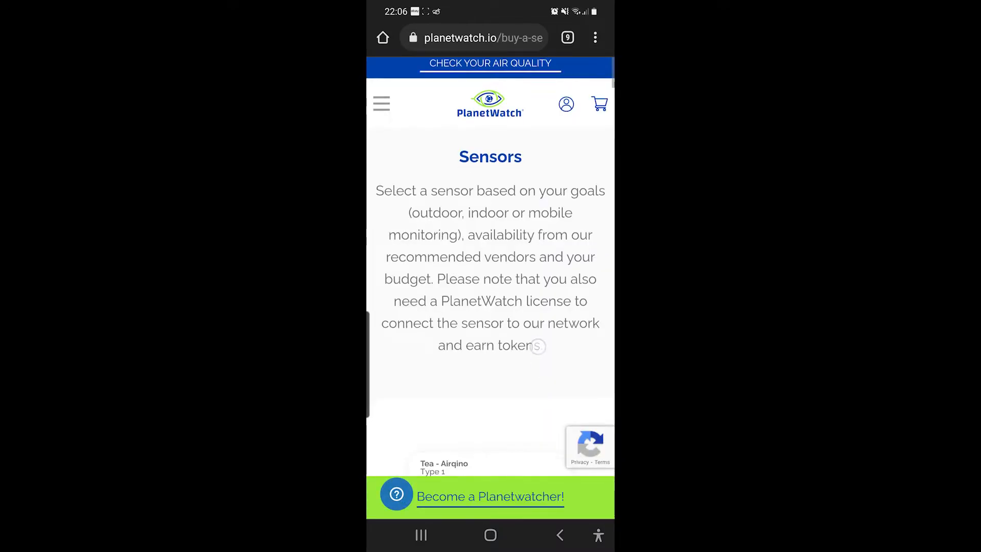
scroll("down", 3)
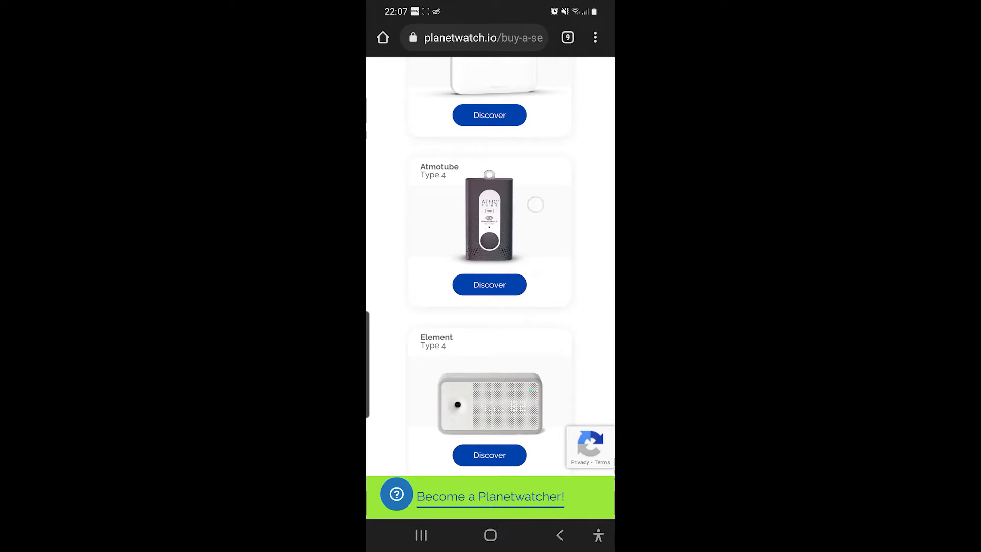
scroll("down", 3)
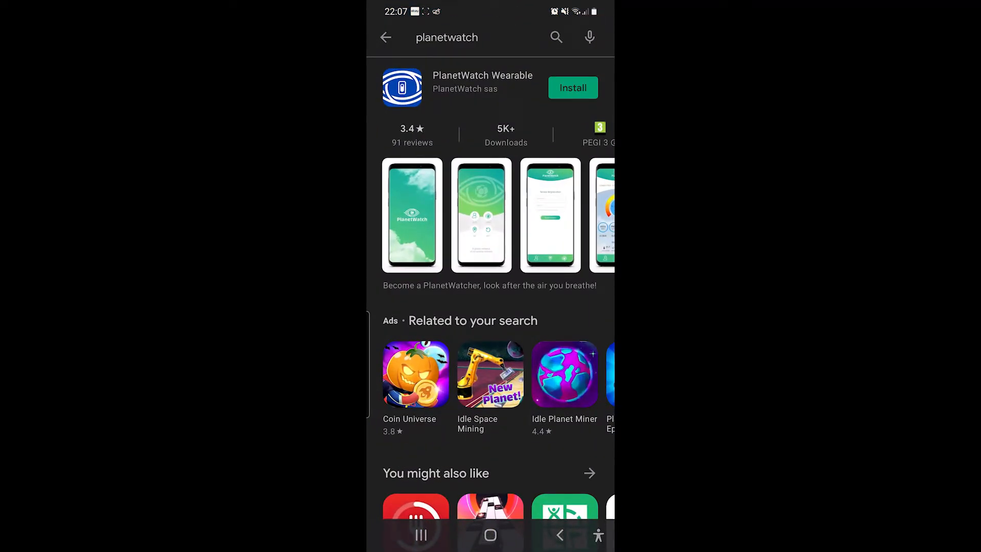
Install the PlanetWatch app by PlanetWatch sas and launch it.
scroll("down", 3)
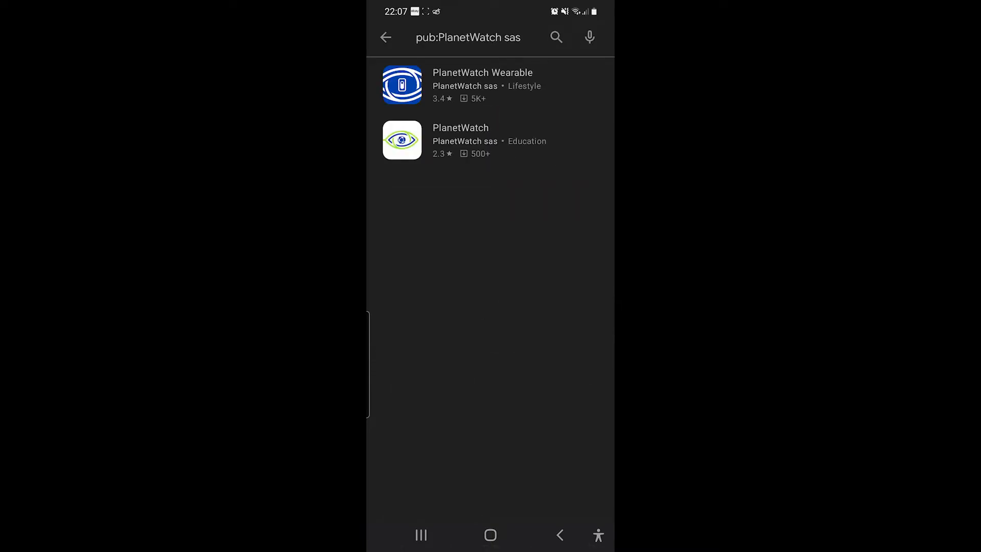
left_click(459, 140)
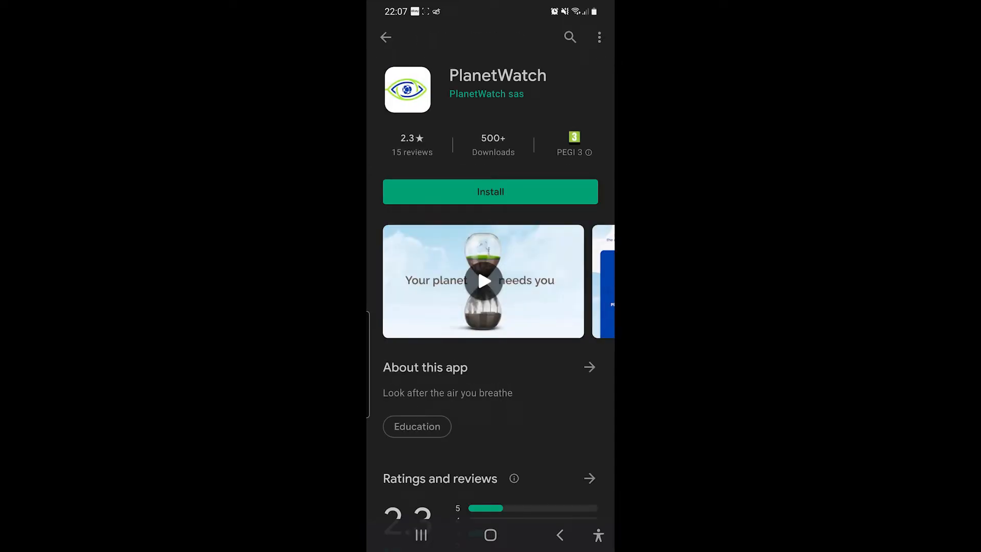
left_click(490, 192)
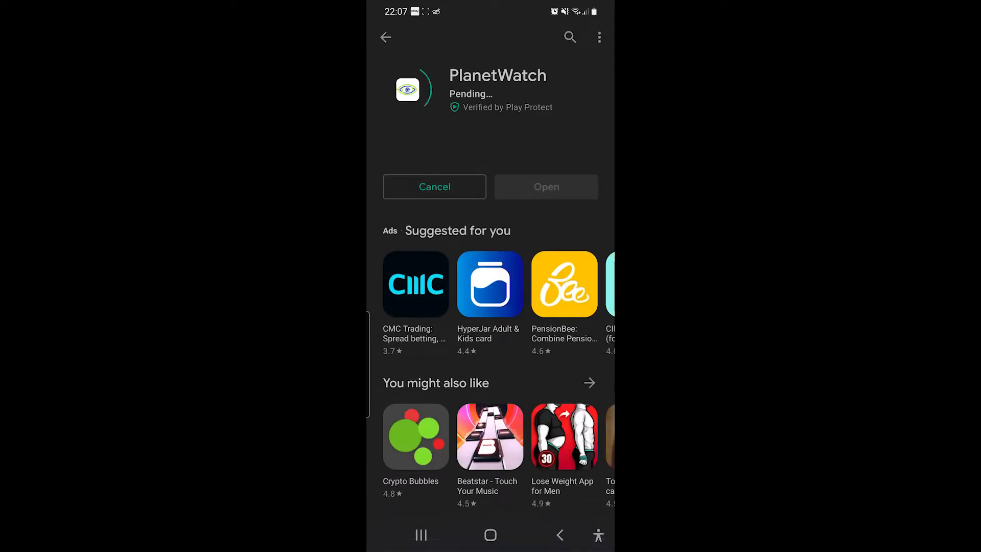
scroll("down", 3)
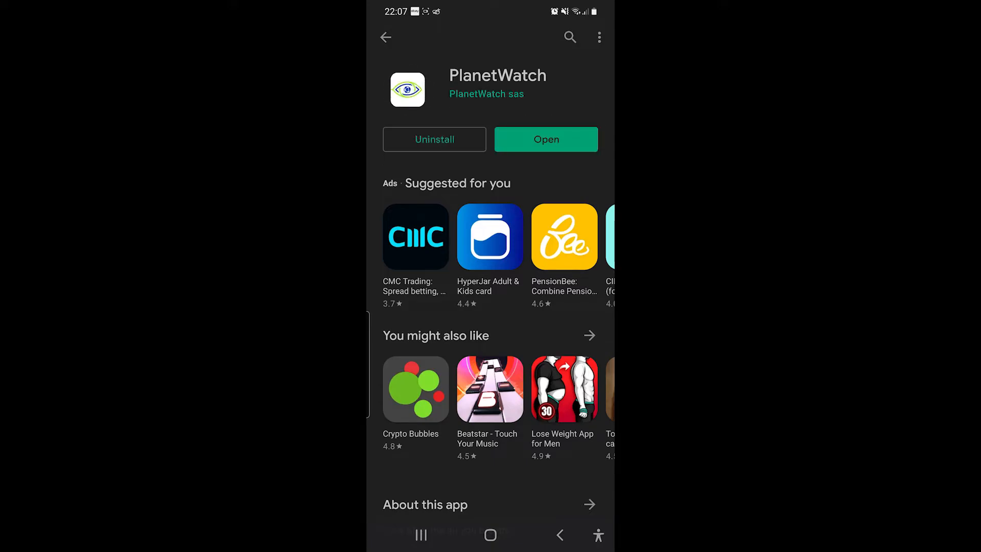
left_click(546, 139)
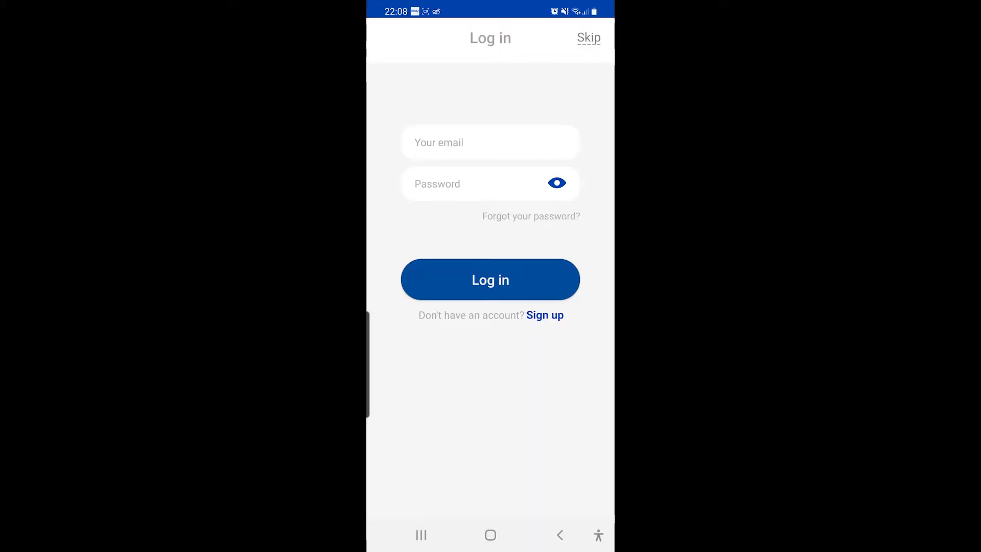
Log in to PlanetWatch with the account's email and password.
left_click(452, 147)
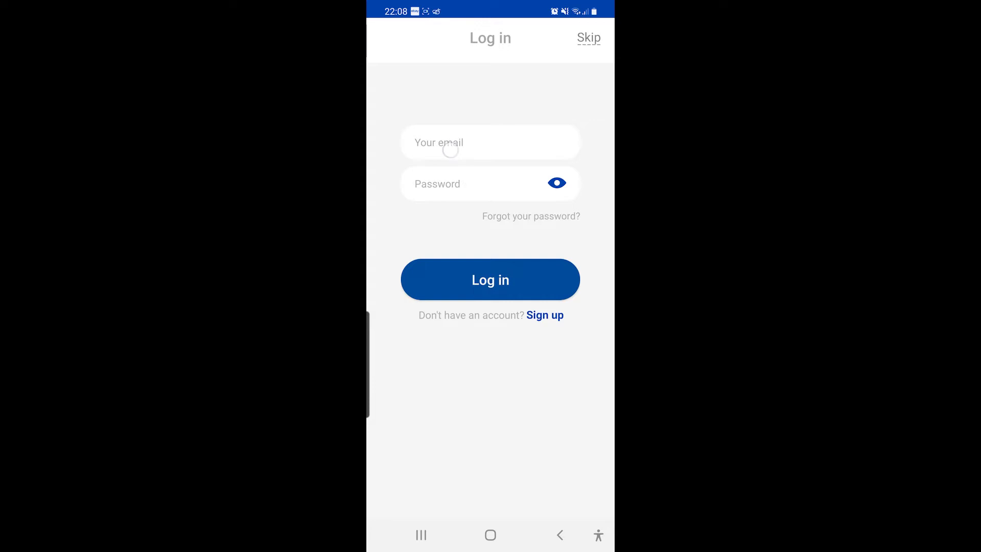
left_click(491, 142)
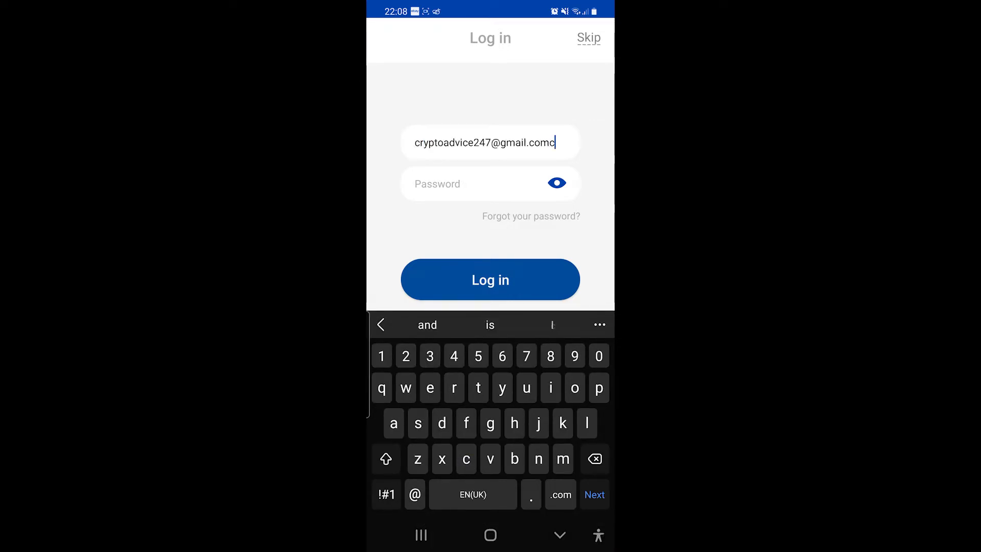
key("Backspace")
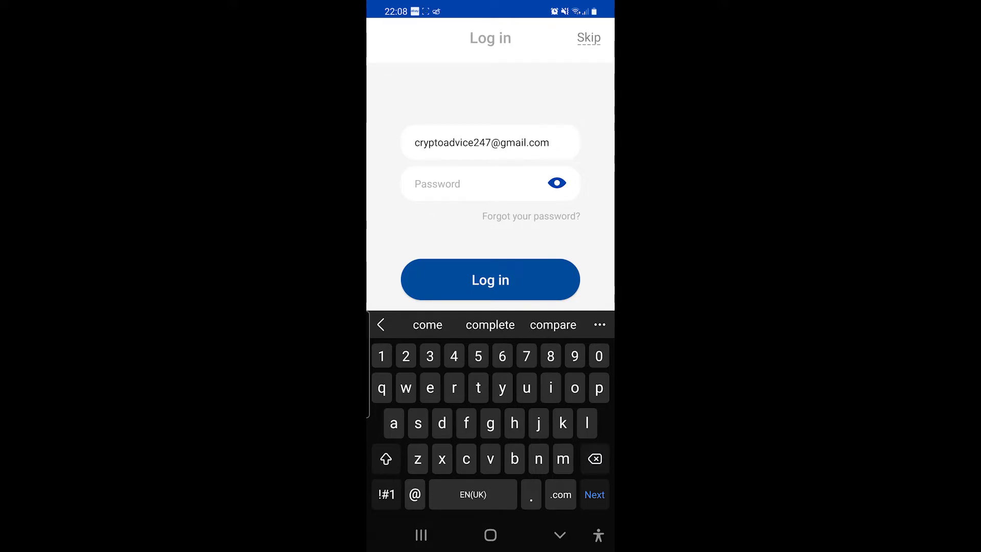
left_click(490, 279)
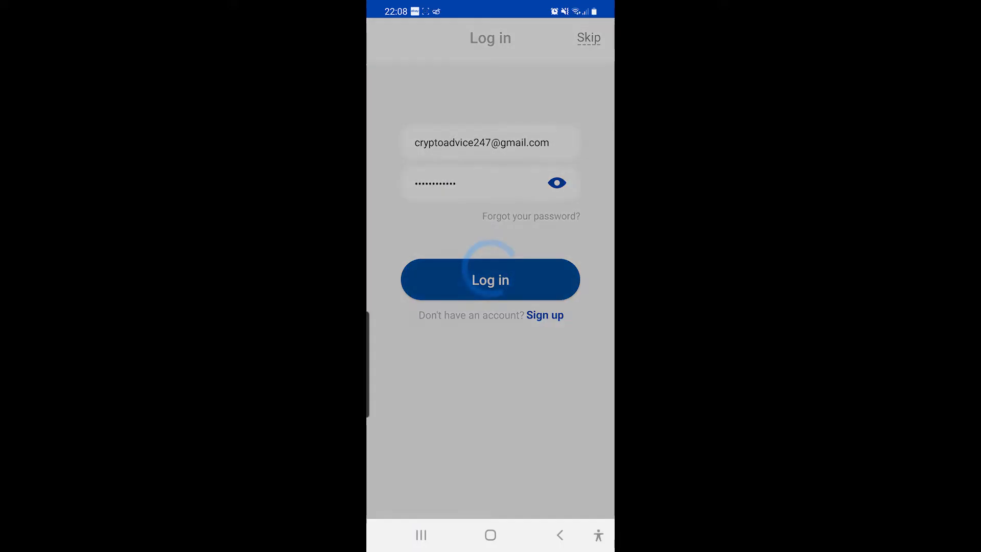
left_click(490, 279)
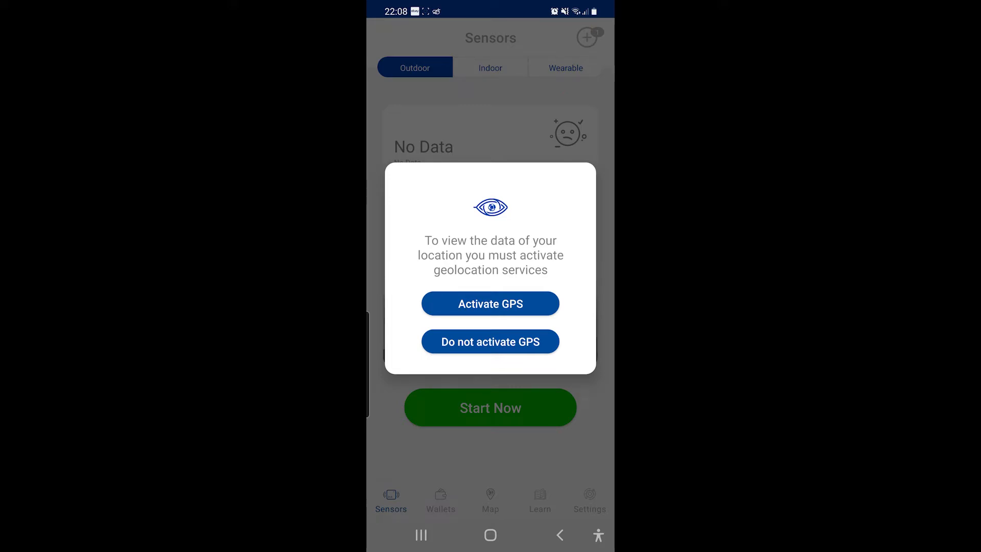
Activate GPS with location allowed while using the app, and acknowledge the Algorand account notice.
left_click(490, 303)
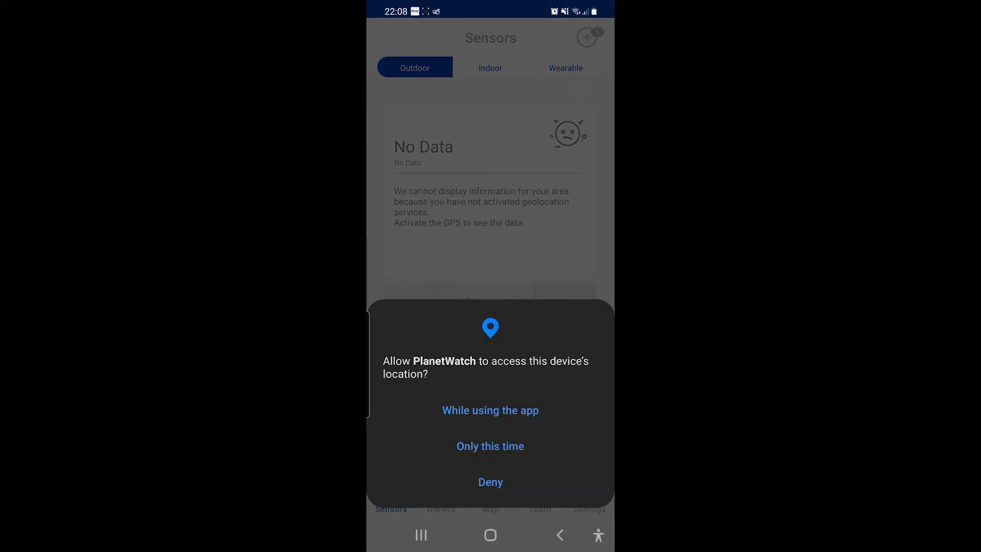
left_click(491, 411)
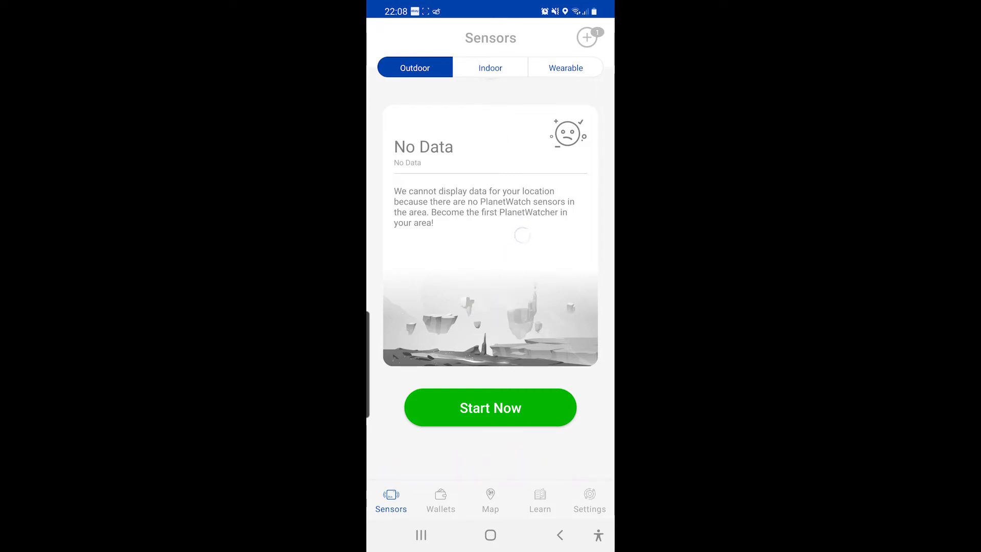
left_click(589, 37)
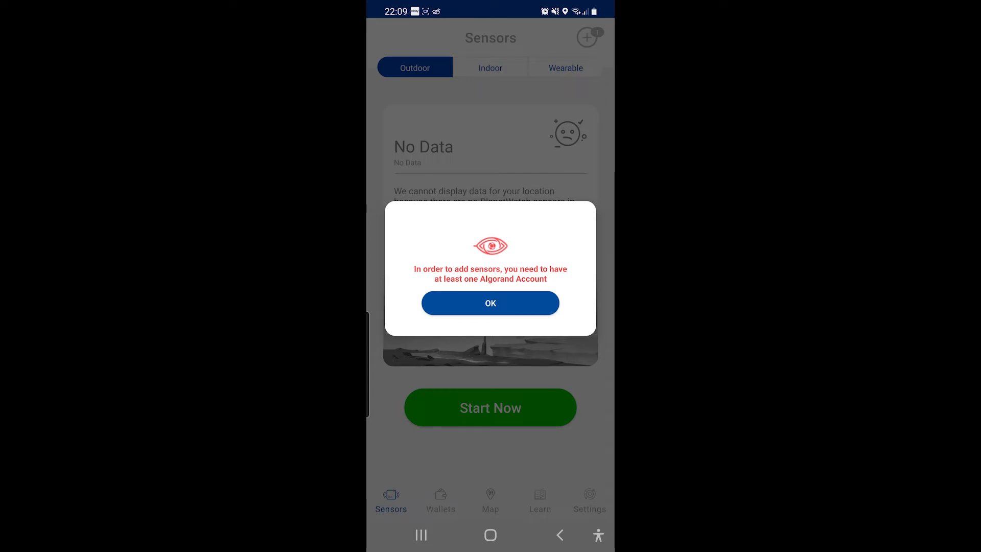
left_click(490, 302)
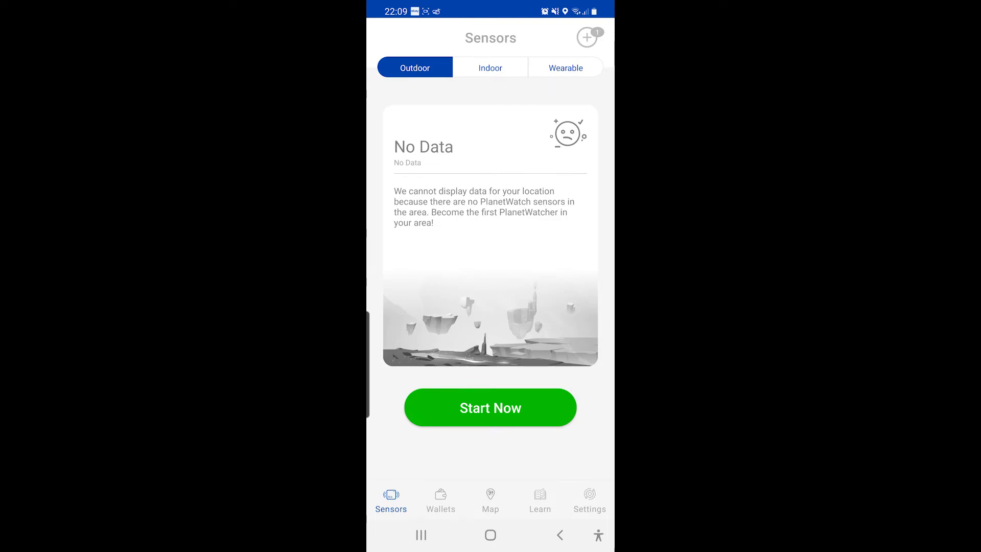
Switch to the Indoor sensors view and go to the Algorand Account setup.
left_click(490, 67)
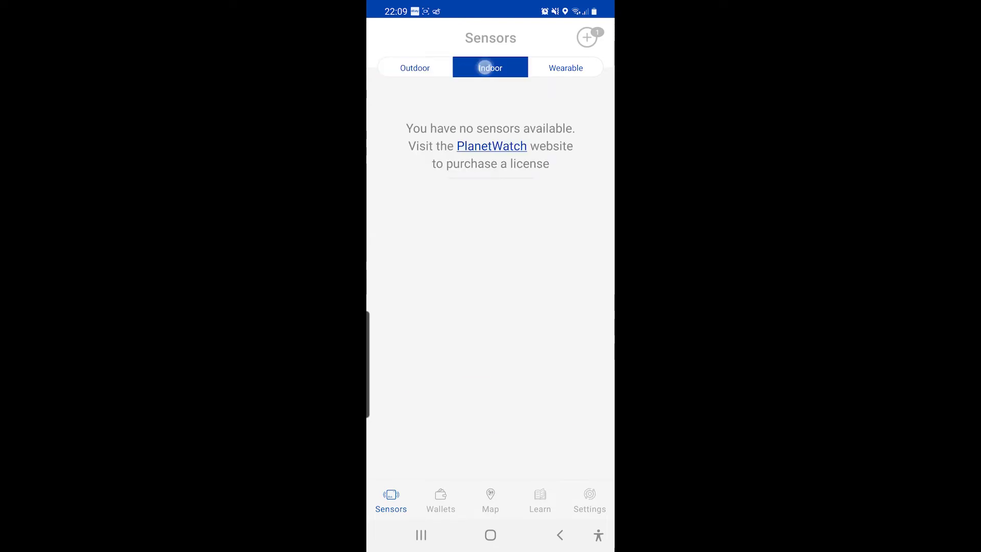
left_click(491, 67)
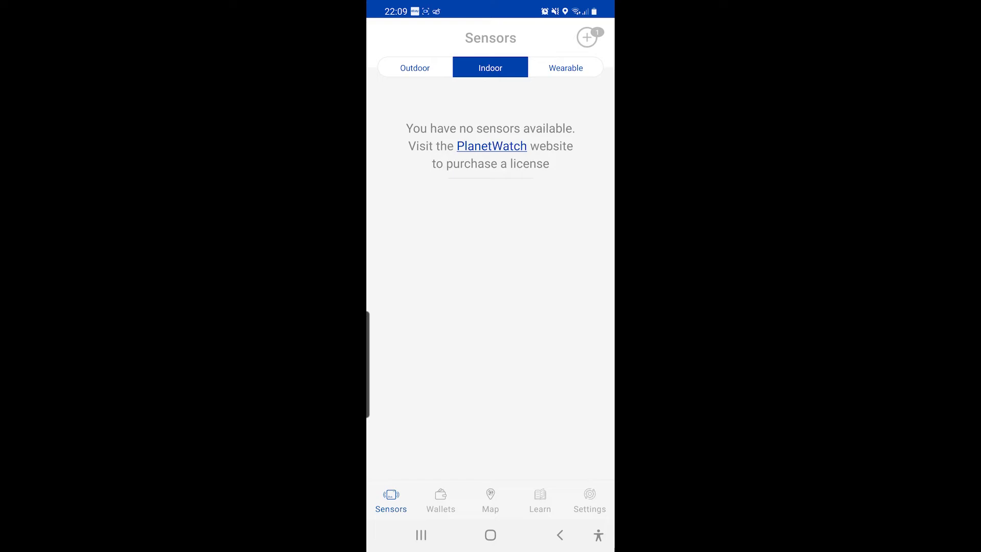
left_click(440, 500)
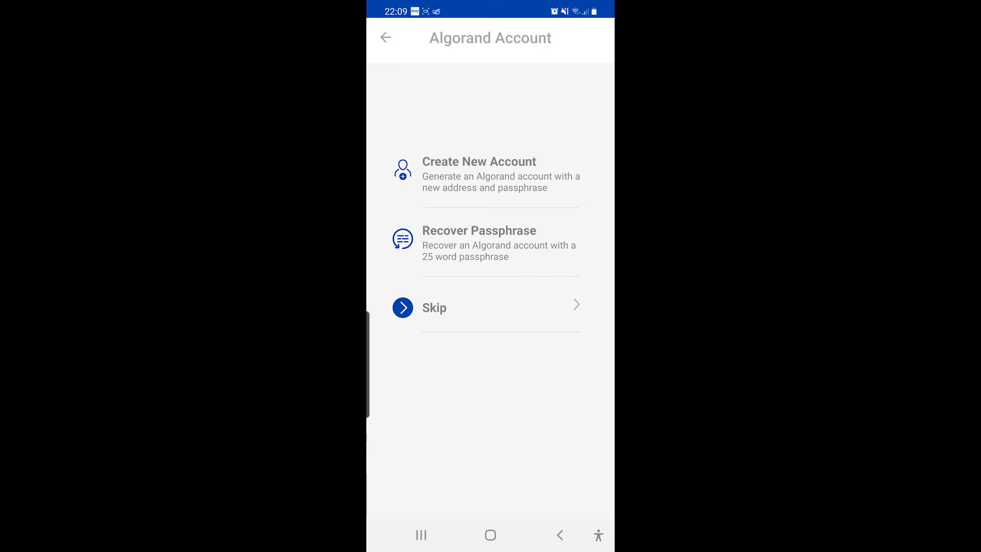
Create a new Algorand account, replacing the placeholder name with the PlanetWatch Awair name.
left_click(479, 174)
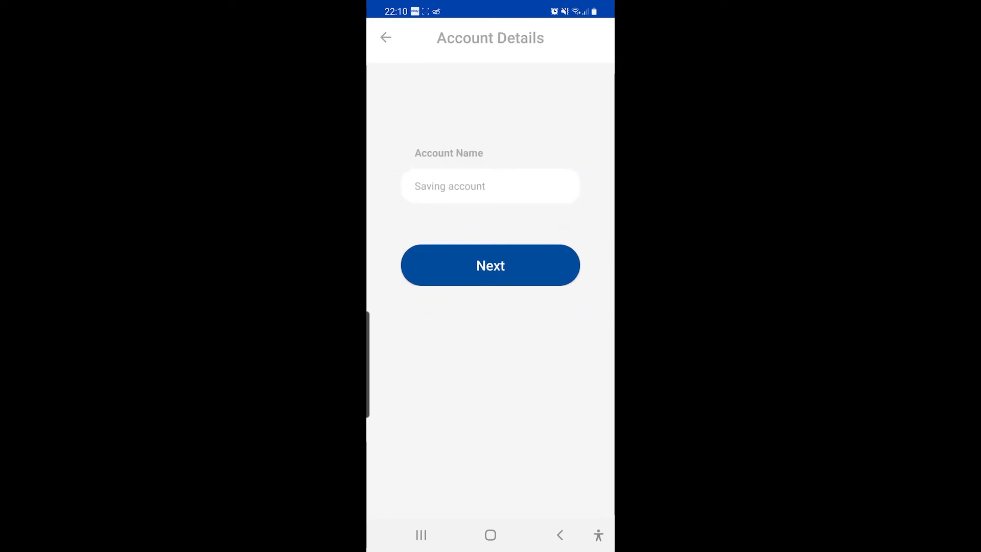
left_click(490, 186)
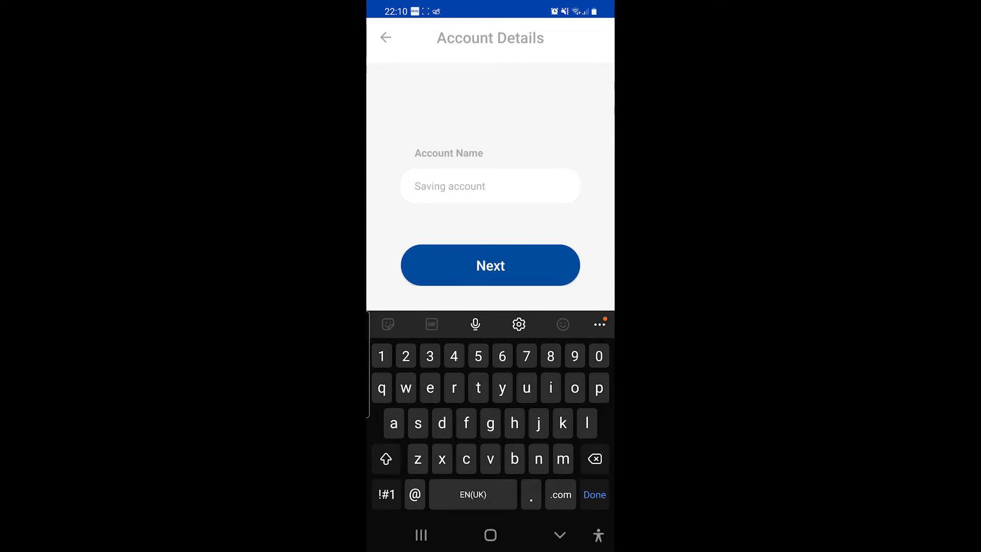
left_click(386, 459)
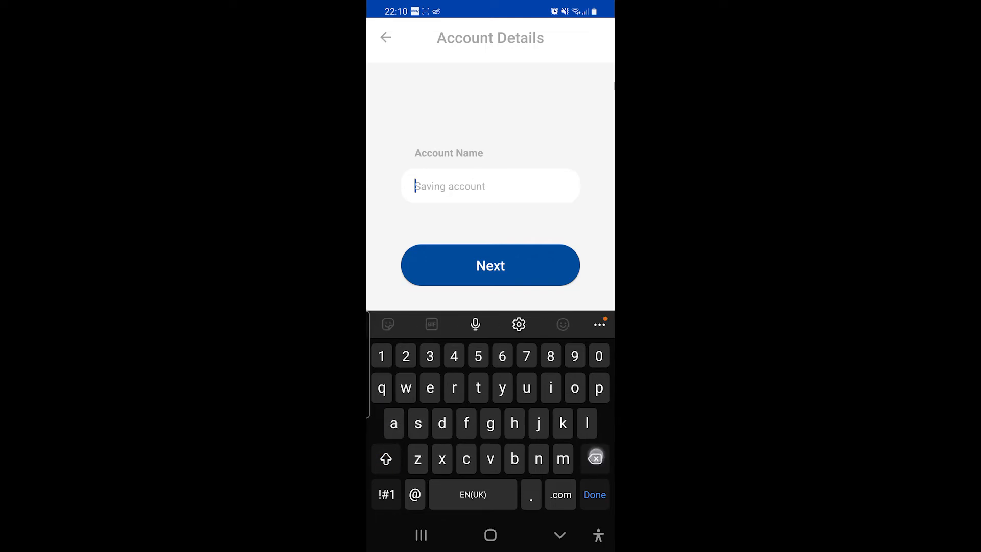
left_click(599, 388)
type("Planetwatch Awai")
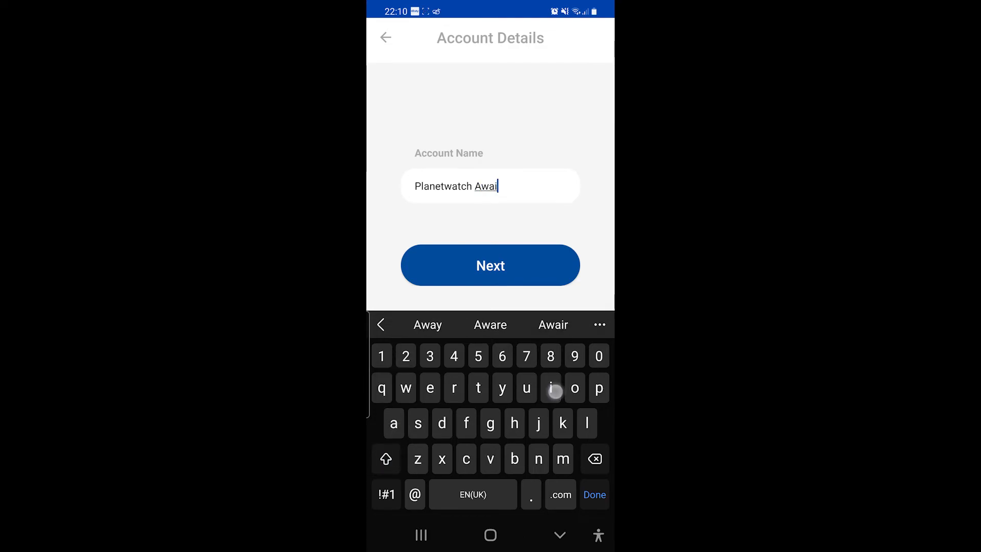
left_click(490, 265)
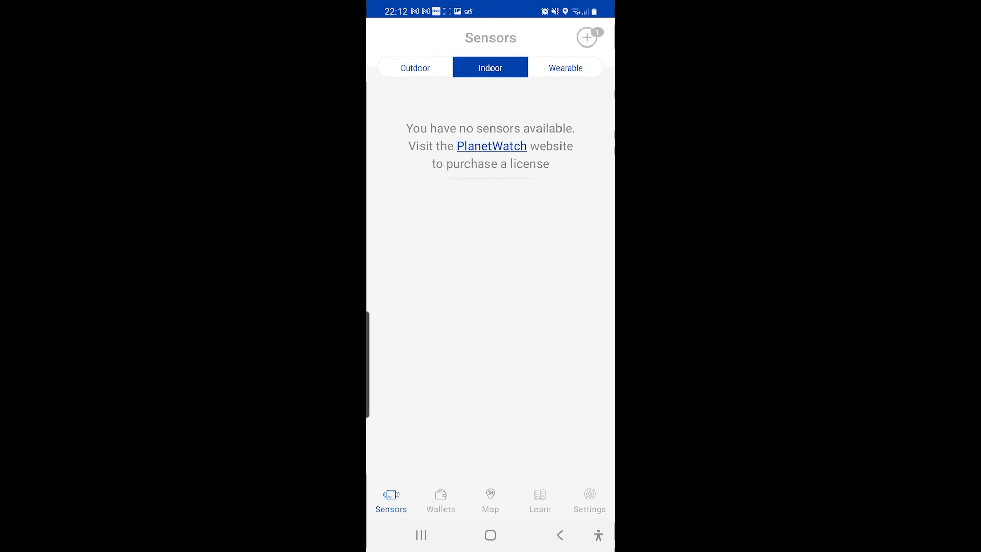
Add a sensor with a Type 4 license and connect to the Awair Element account.
left_click(586, 39)
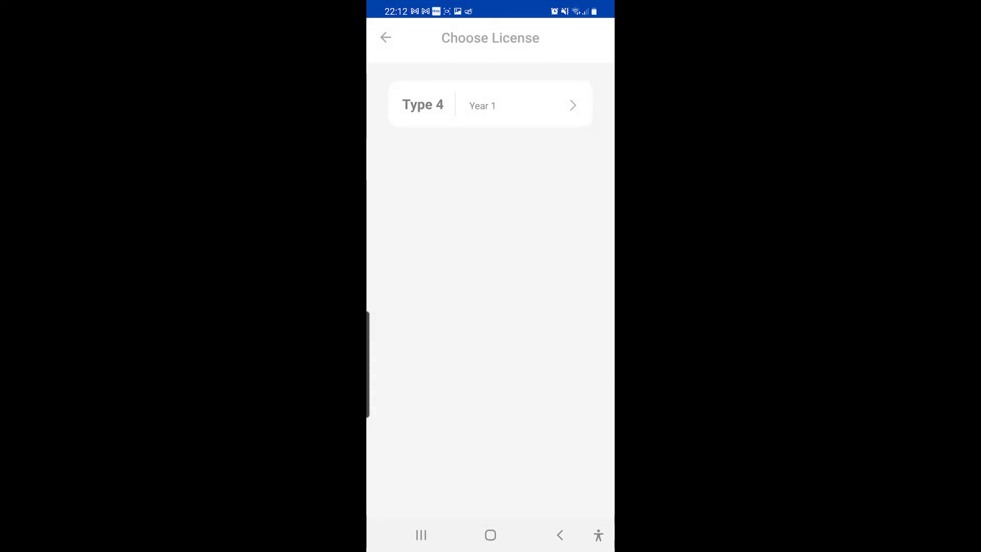
left_click(489, 104)
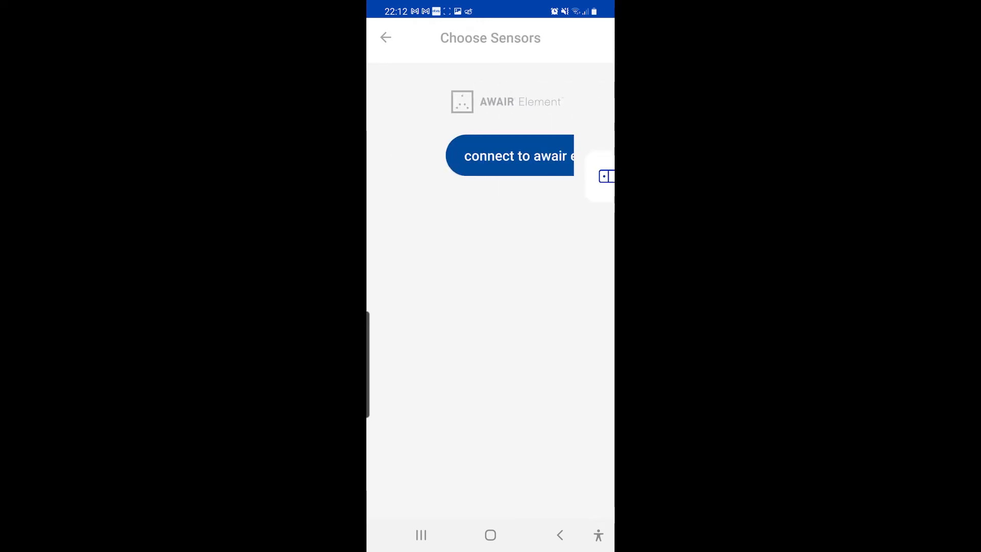
left_click(484, 161)
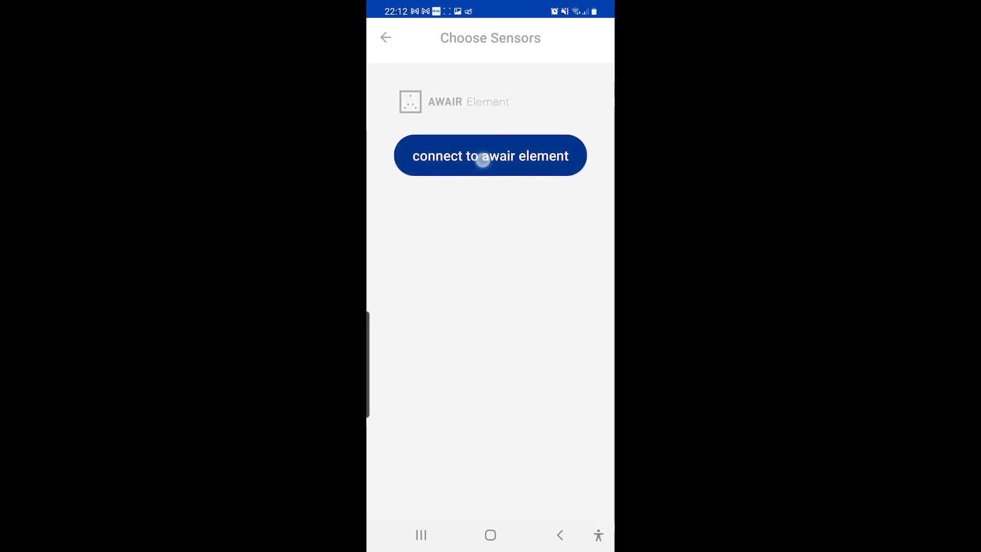
left_click(491, 156)
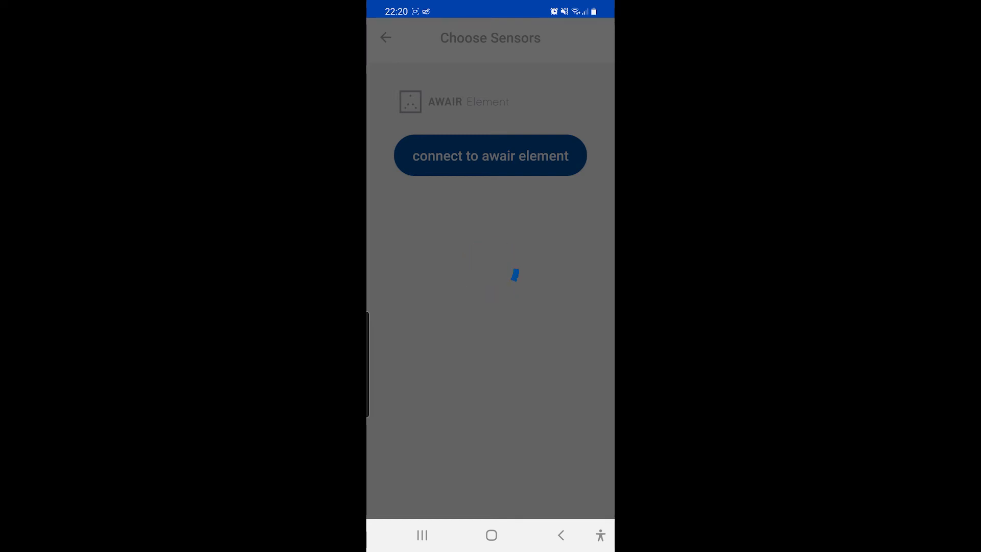
Select the Justin Awaire Element sensor and the Planetwatch Awaire account for the license.
left_click(490, 156)
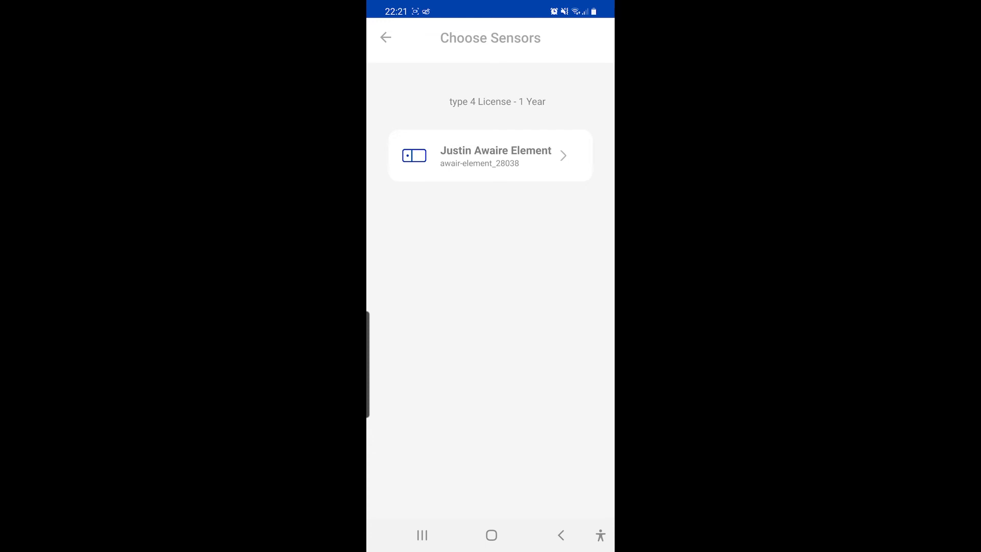
left_click(491, 155)
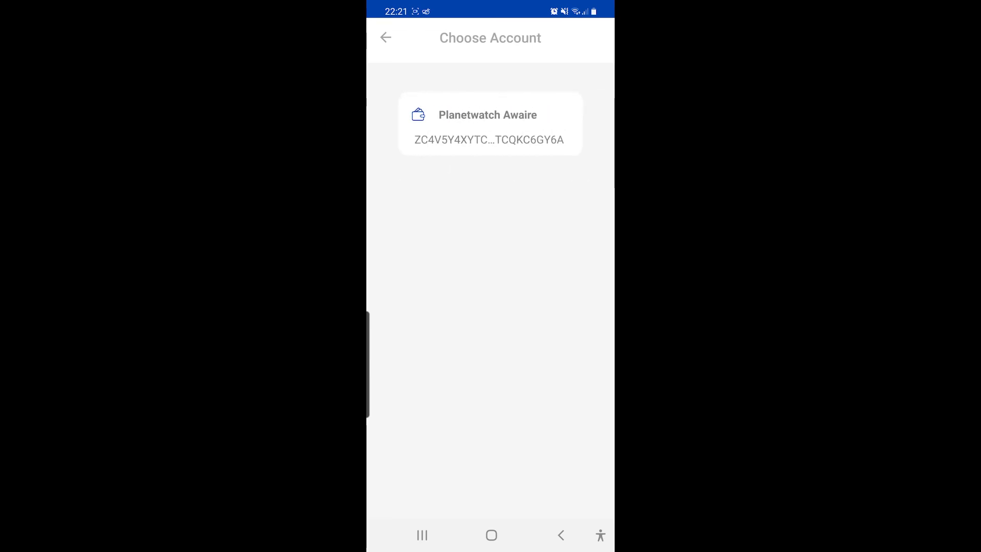
left_click(491, 124)
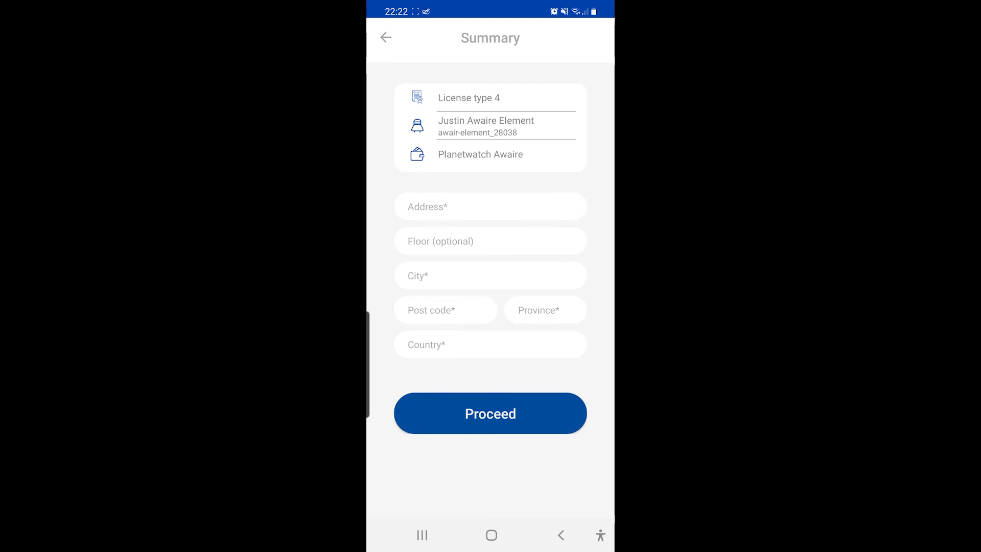
Enter 'ladybridge' as the sensor's address on the Summary form.
left_click(491, 207)
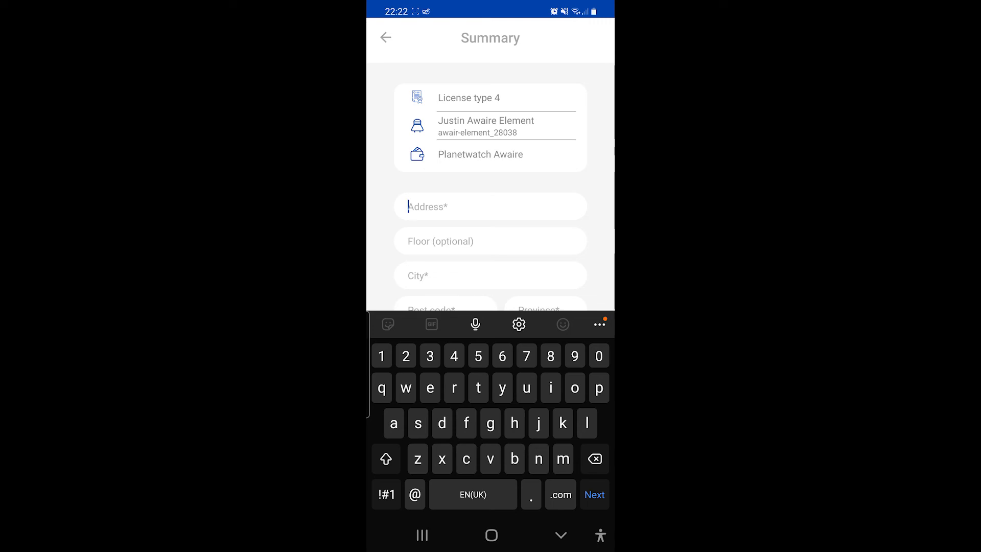
type("ladybridge")
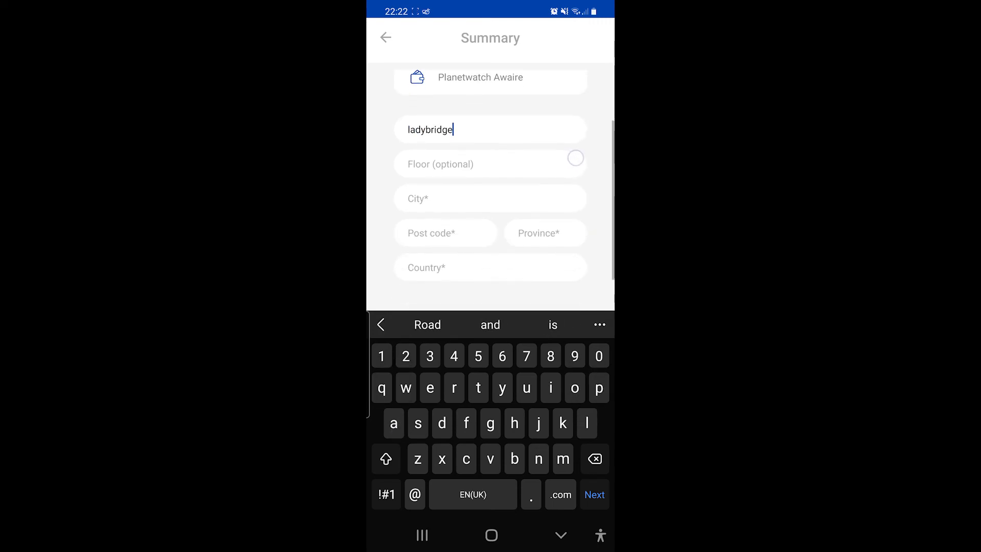
scroll("down", 3)
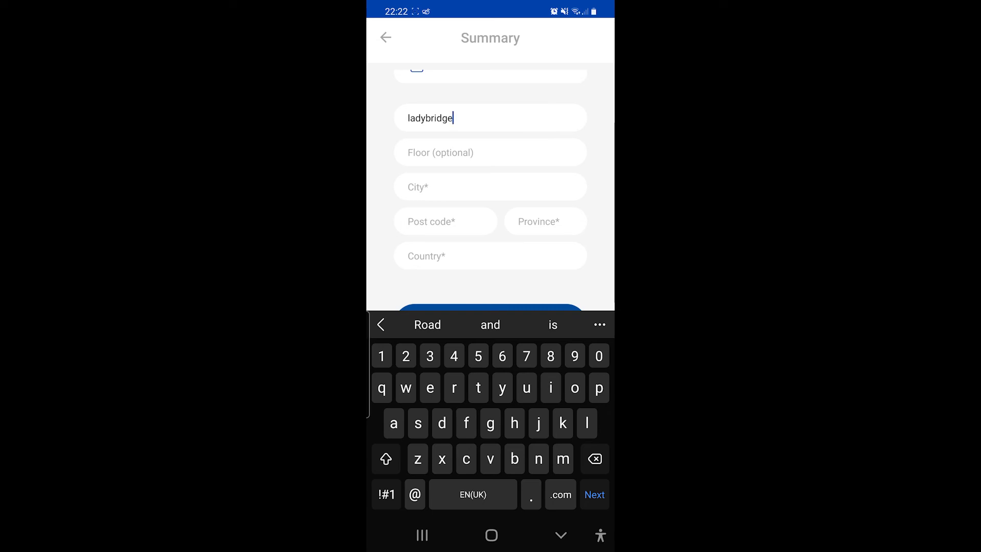